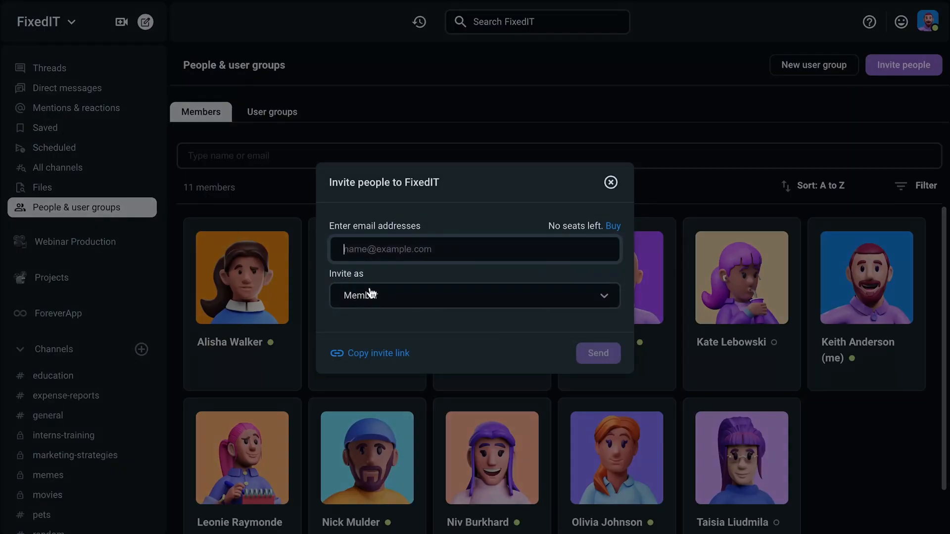
- Show the recent direct message conversations in the Touchpoint Tech workspace
{"action": "left_click", "coordinate": [66, 88]}
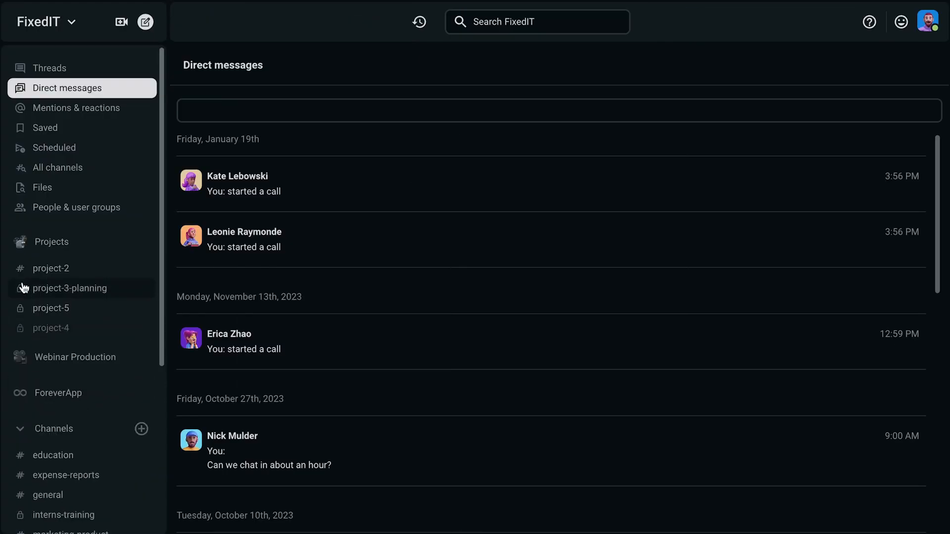
{"action": "left_click", "coordinate": [46, 21]}
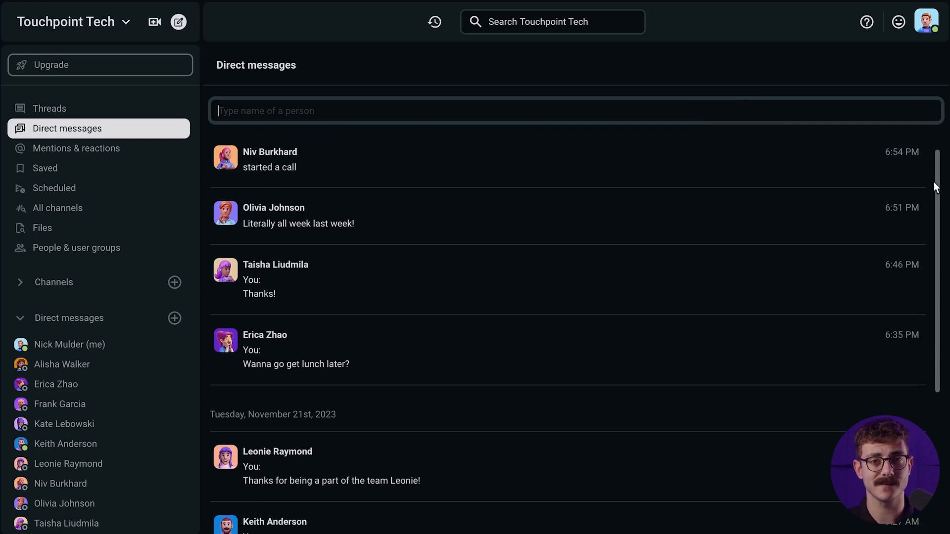
{"action": "scroll", "scroll_direction": "down", "scroll_amount": 3}
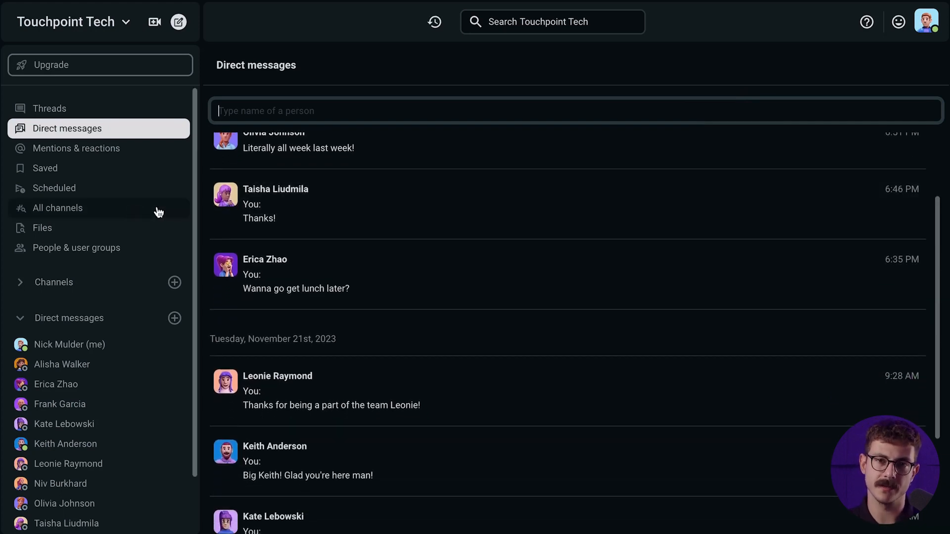
{"action": "left_click", "coordinate": [57, 208]}
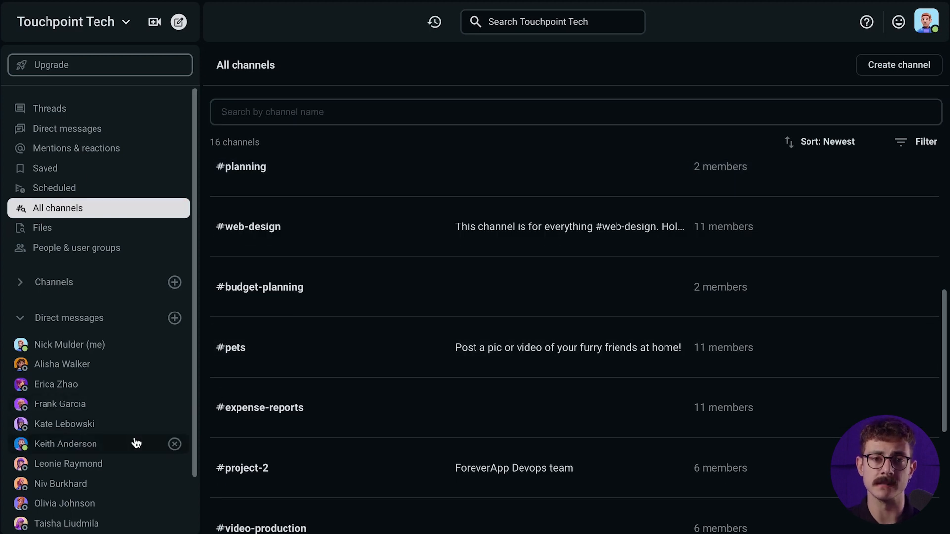
{"action": "left_click", "coordinate": [66, 443]}
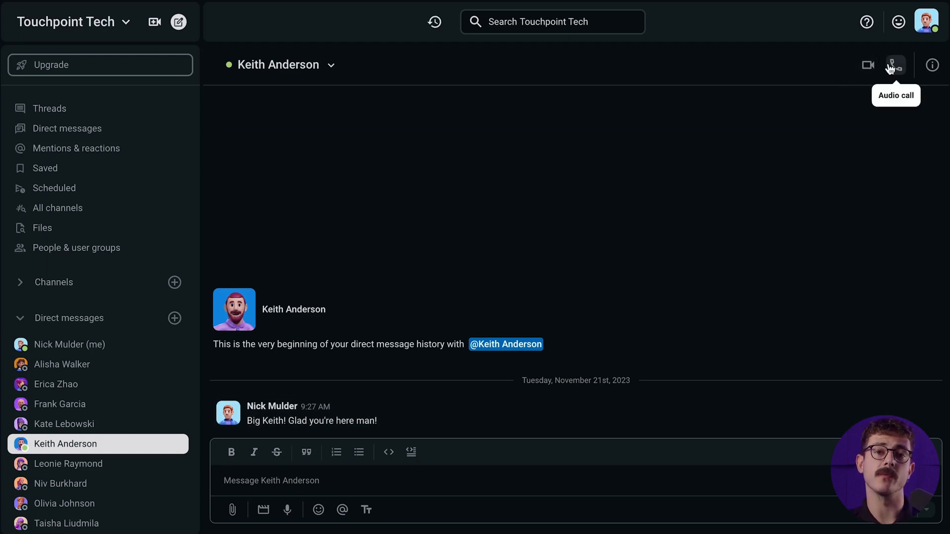
{"action": "mouse_move", "coordinate": [570, 108]}
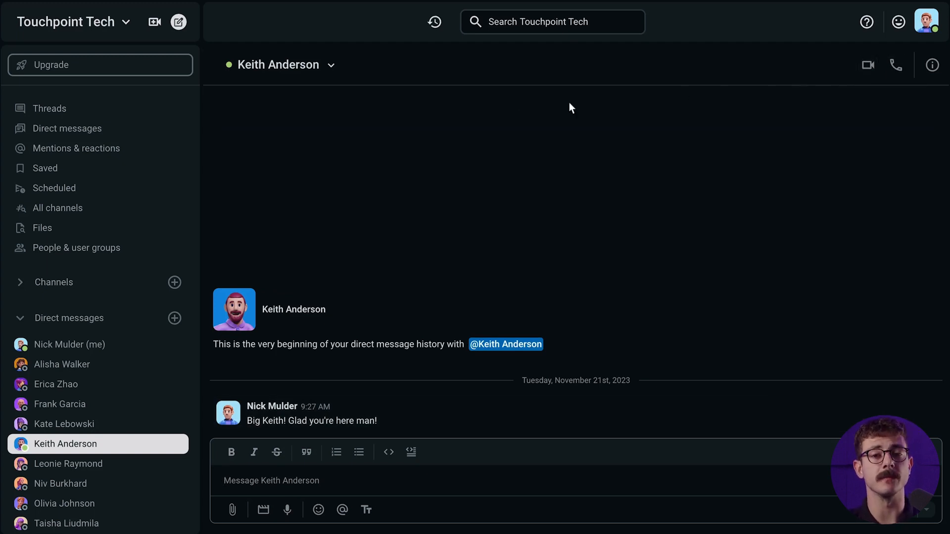
{"action": "left_click", "coordinate": [67, 128]}
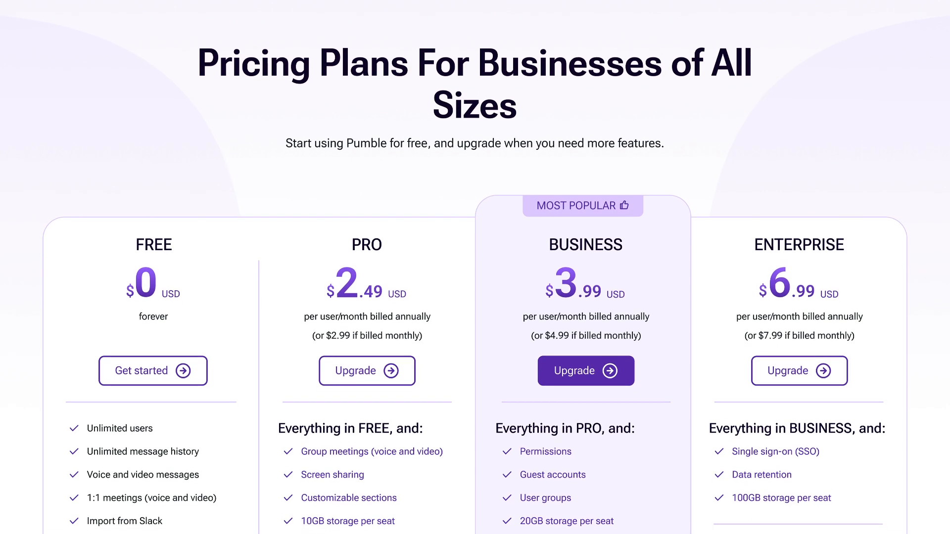
- Scroll the pricing page down to the Admin and Security comparison rows with SSO and data retention
{"action": "scroll", "scroll_direction": "down", "scroll_amount": 3}
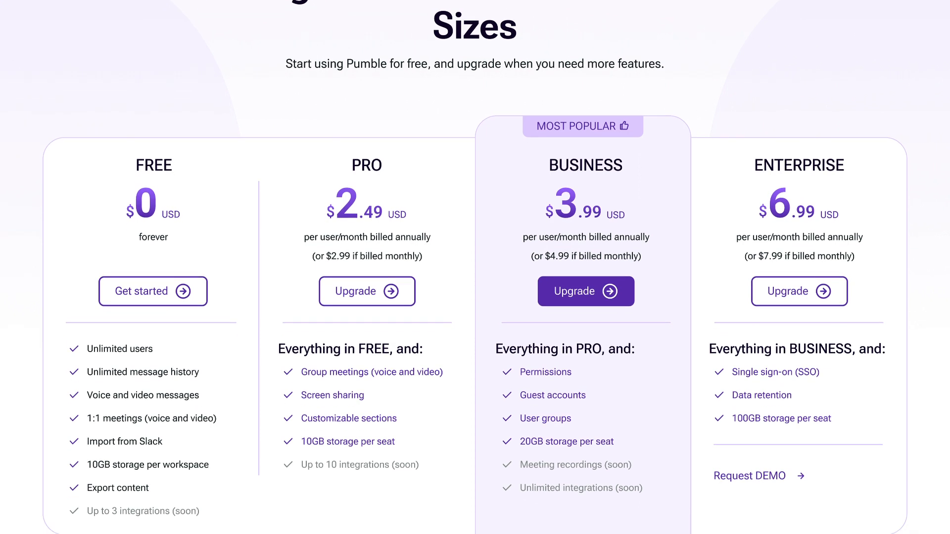
{"action": "scroll", "scroll_direction": "down", "scroll_amount": 3}
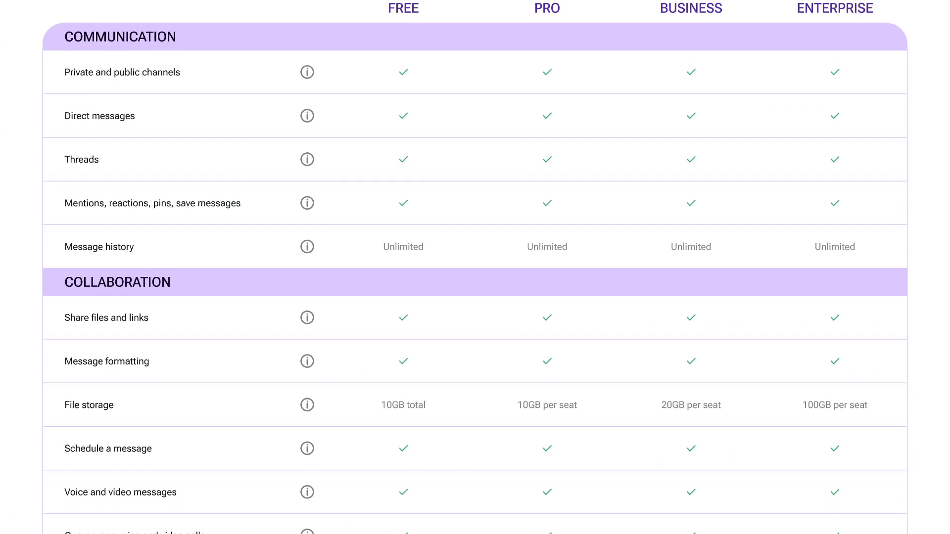
{"action": "scroll", "scroll_direction": "down", "scroll_amount": 3}
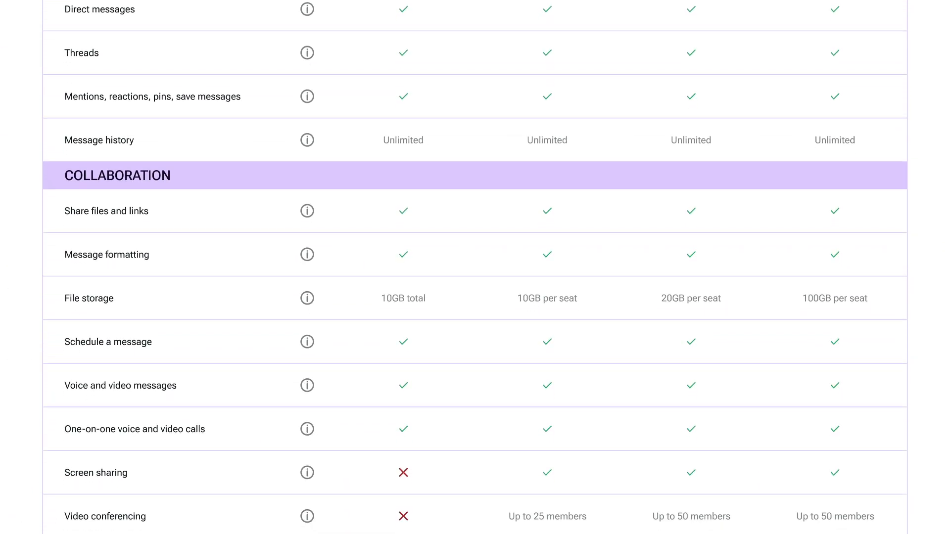
{"action": "scroll", "scroll_direction": "down", "scroll_amount": 3}
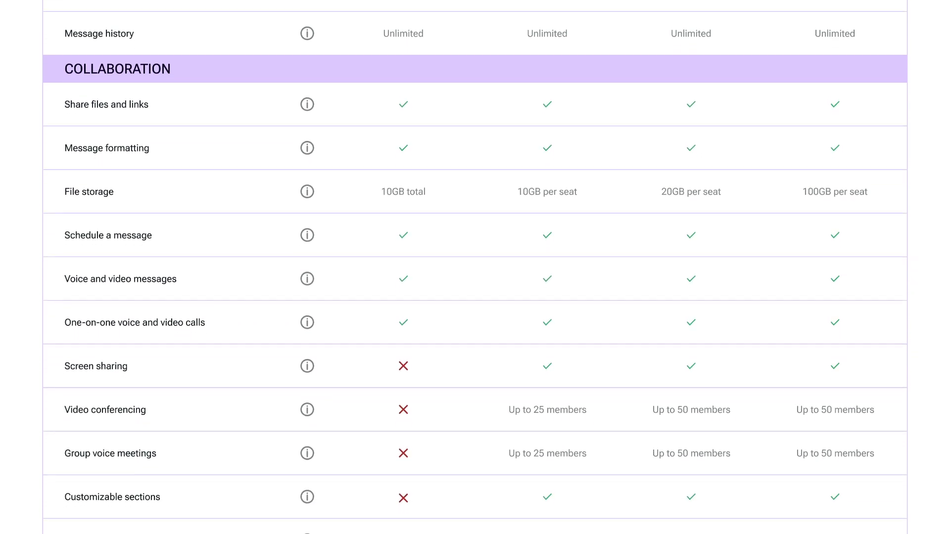
{"action": "scroll", "scroll_direction": "down", "scroll_amount": 3}
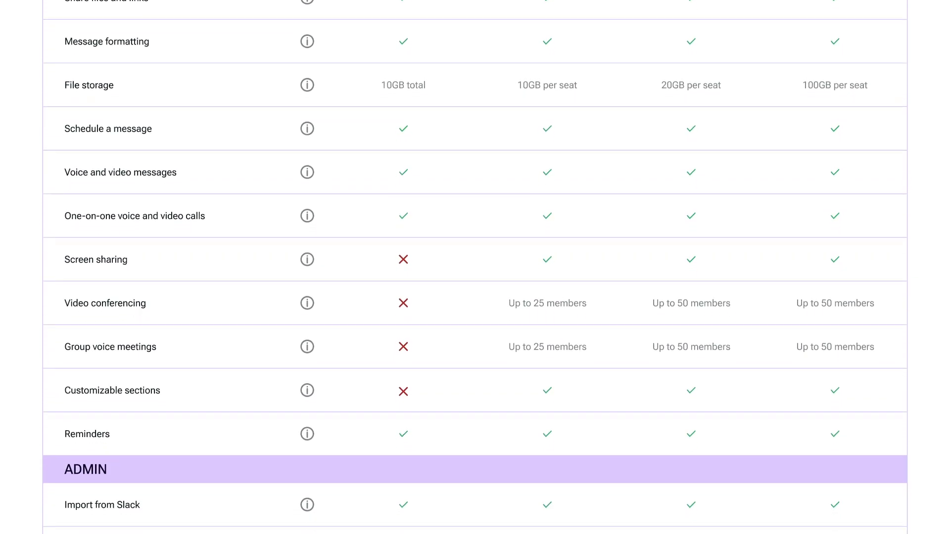
{"action": "scroll", "scroll_direction": "down", "scroll_amount": 3}
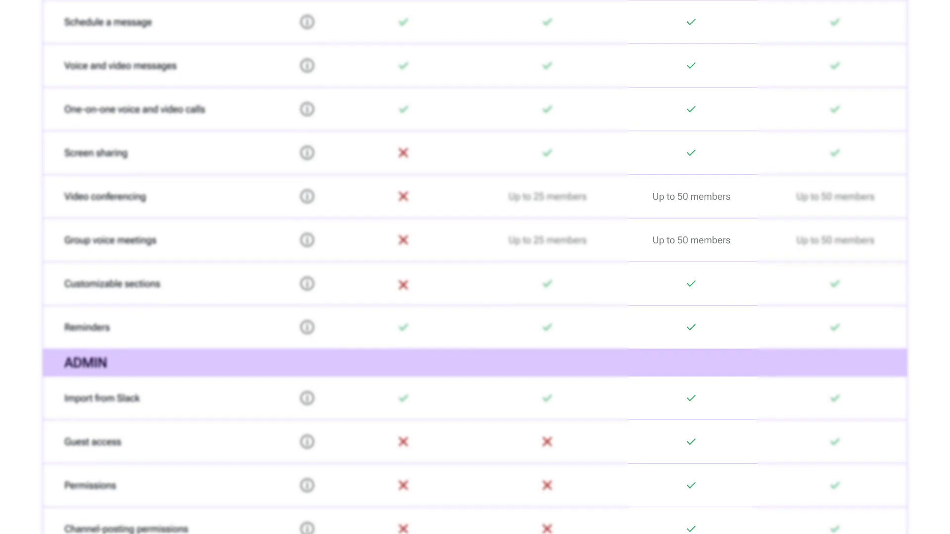
{"action": "scroll", "scroll_direction": "down", "scroll_amount": 3}
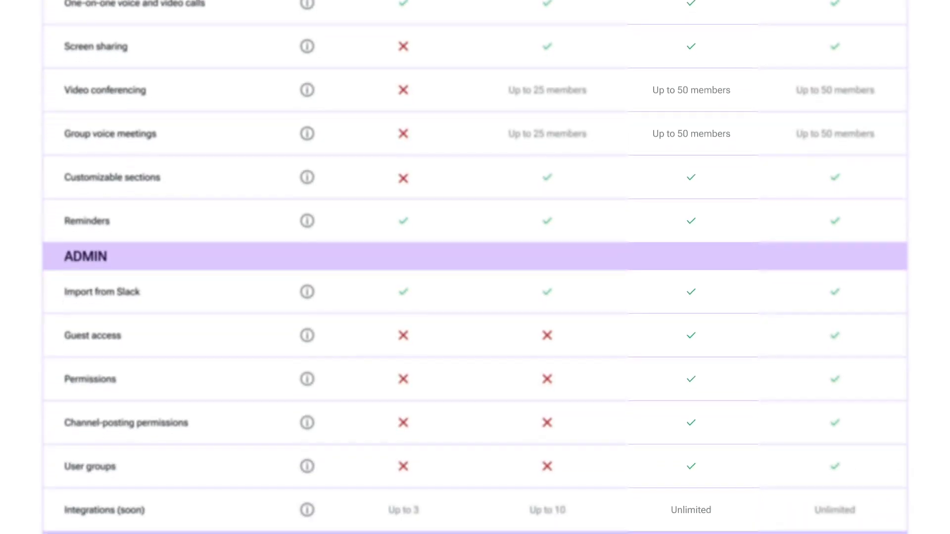
{"action": "scroll", "scroll_direction": "down", "scroll_amount": 3}
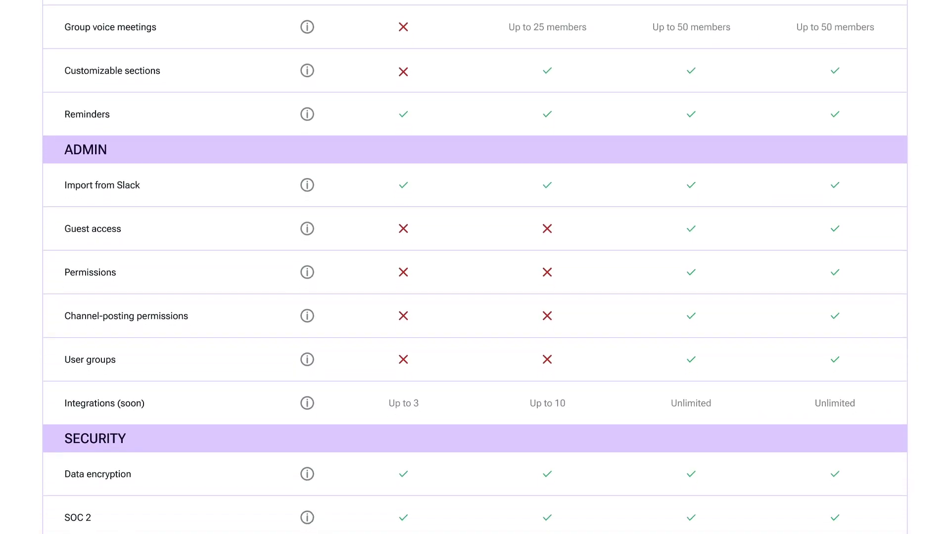
{"action": "scroll", "scroll_direction": "down", "scroll_amount": 3}
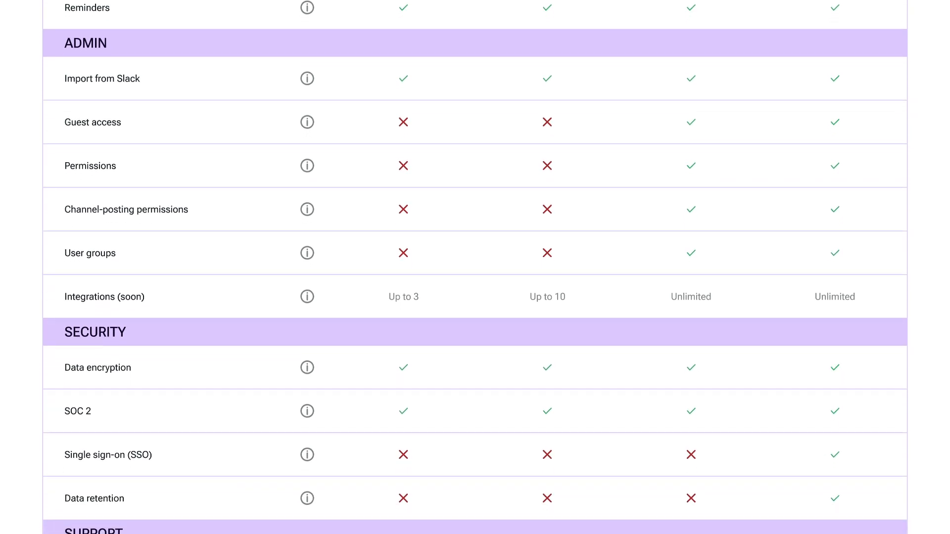
{"action": "scroll", "scroll_direction": "down", "scroll_amount": 3}
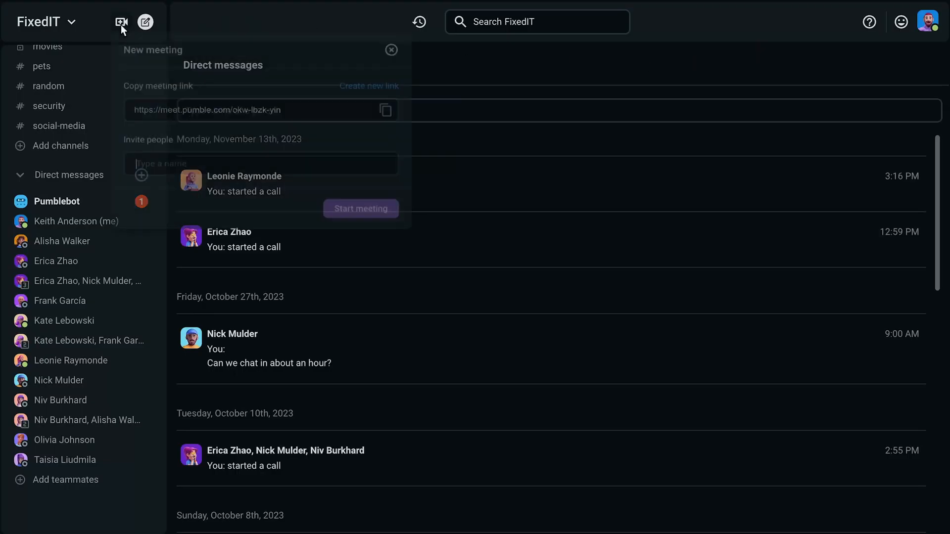
{"action": "type", "text": "leonie"}
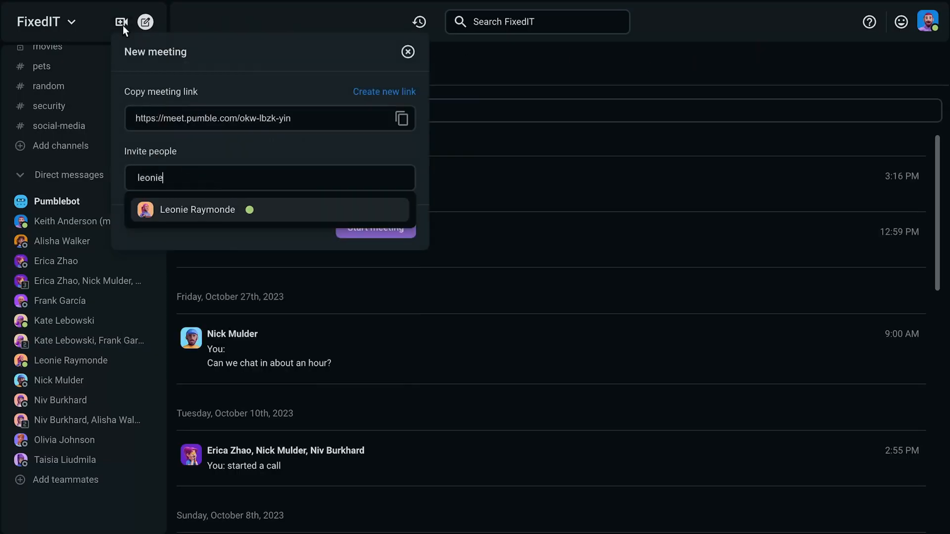
{"action": "left_click", "coordinate": [196, 209]}
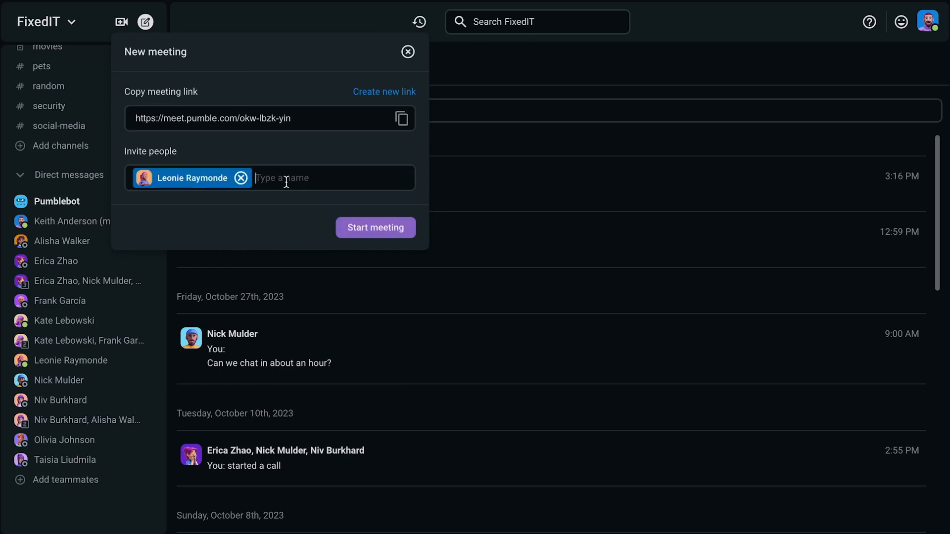
{"action": "type", "text": "kate"}
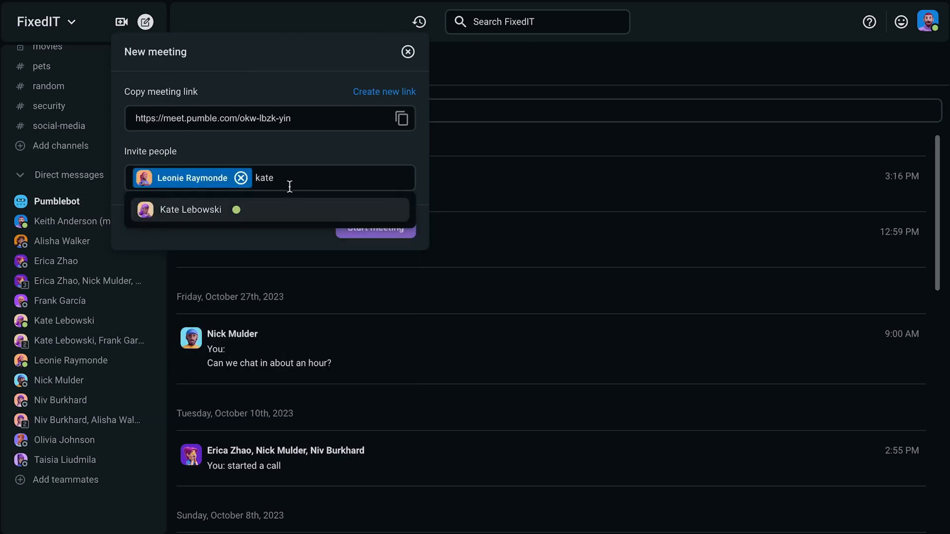
{"action": "left_click", "coordinate": [190, 209]}
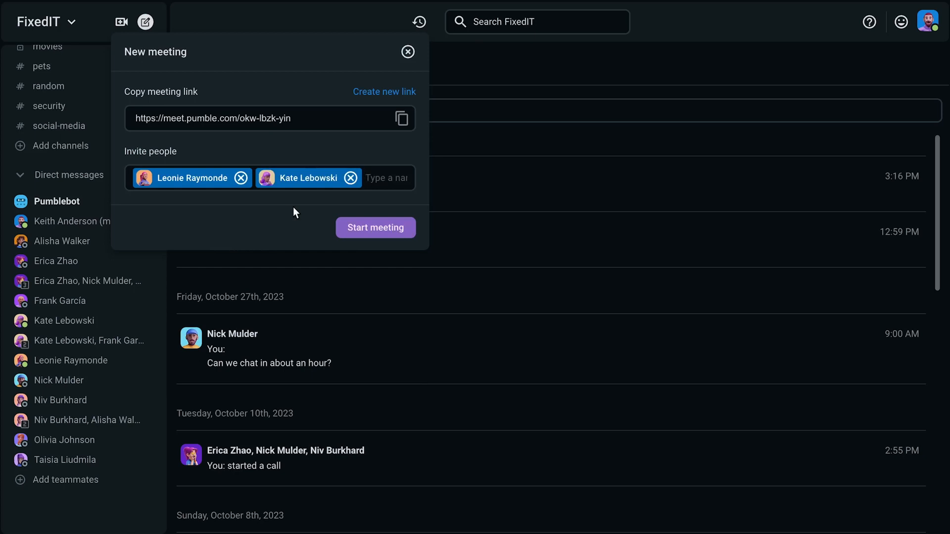
{"action": "left_click", "coordinate": [375, 227]}
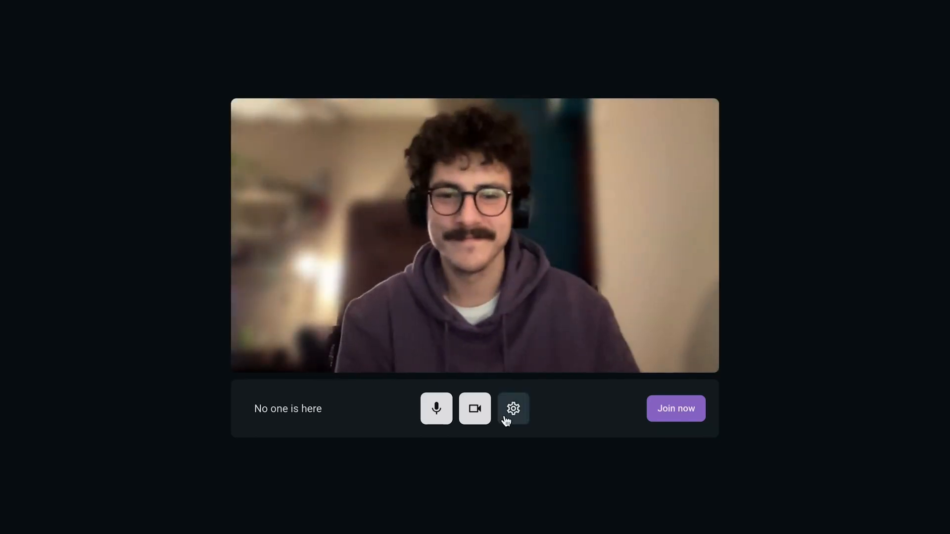
- Review the pre-join Audio and Virtual backgrounds settings, then join the call
{"action": "left_click", "coordinate": [513, 408]}
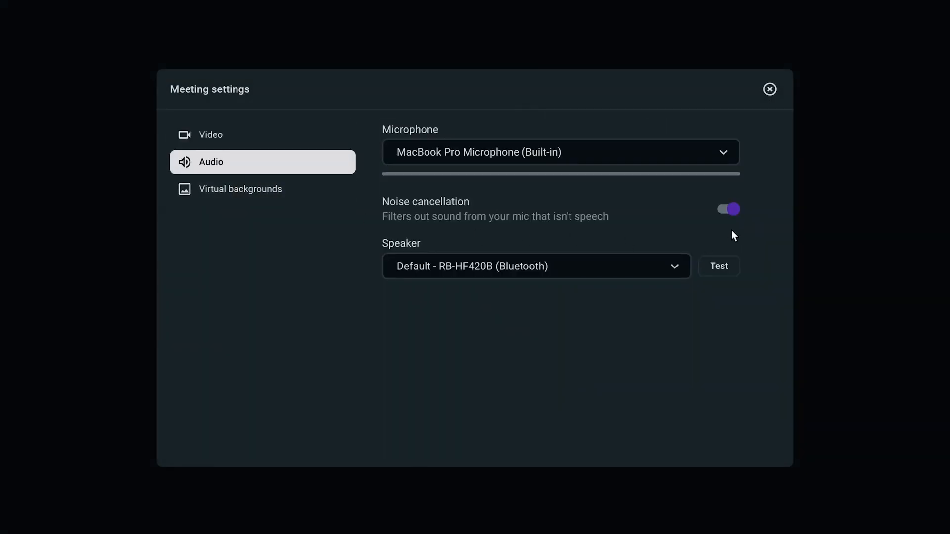
{"action": "left_click", "coordinate": [240, 188]}
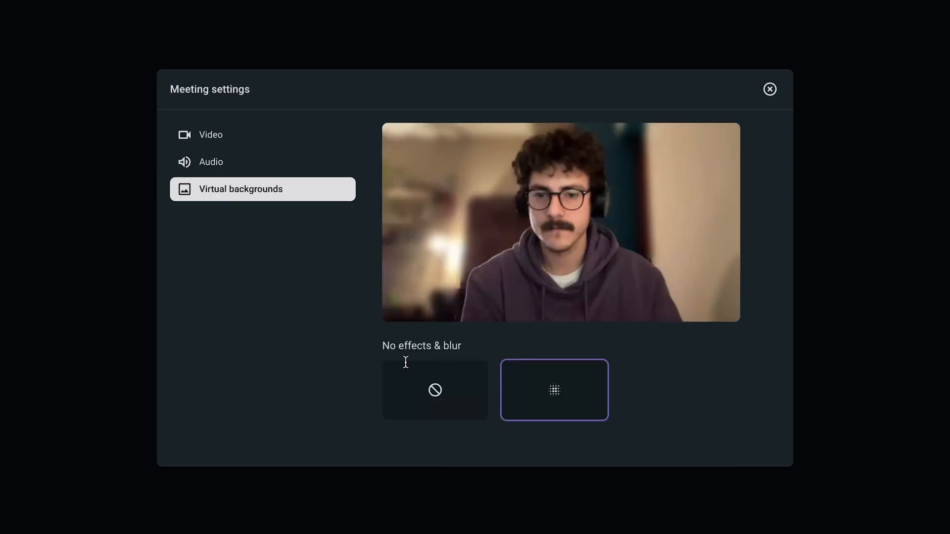
{"action": "mouse_move", "coordinate": [554, 389]}
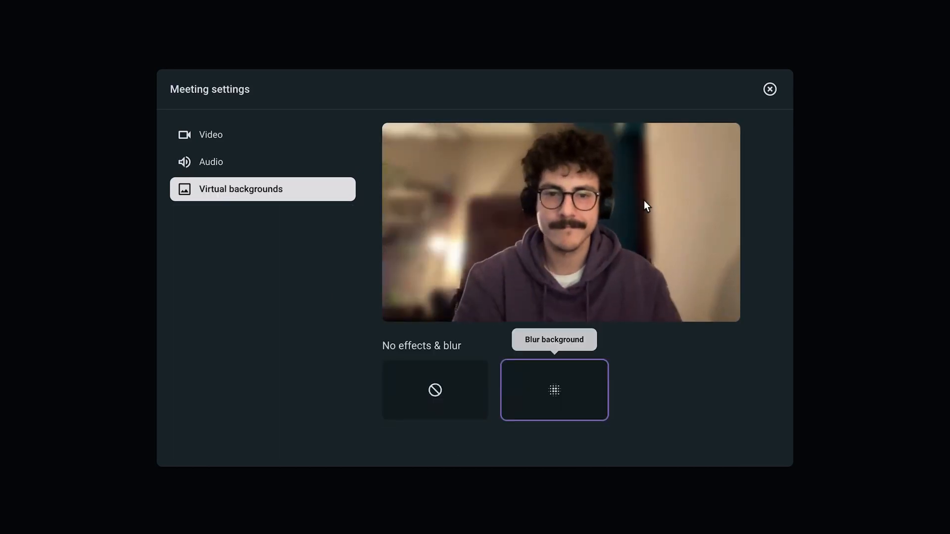
{"action": "left_click", "coordinate": [769, 89]}
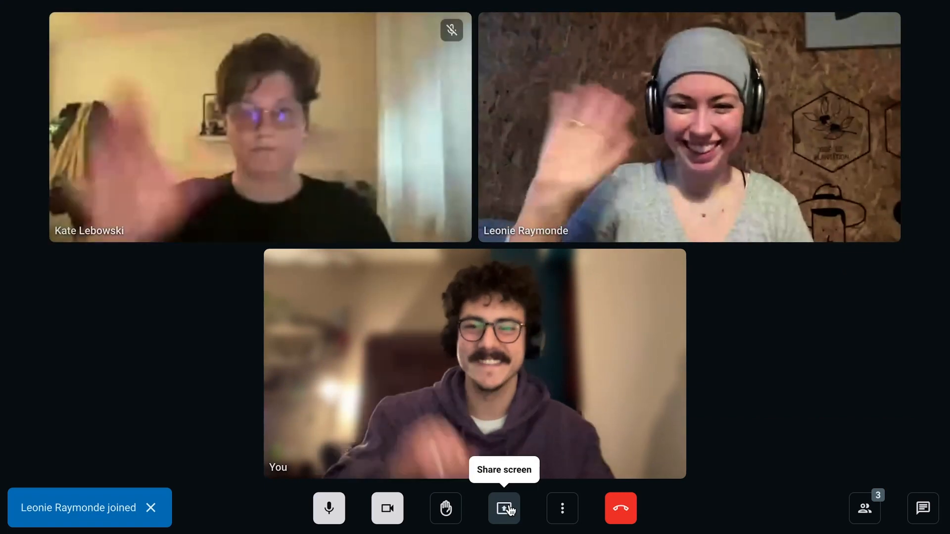
- Share the Forever App Bug tracking window with the call and glance at in-call messages
{"action": "left_click", "coordinate": [503, 508]}
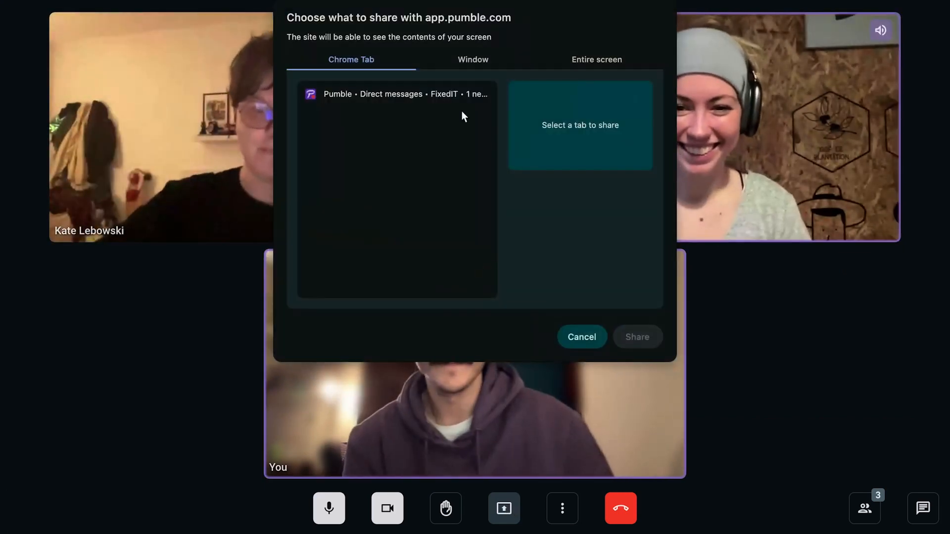
{"action": "left_click", "coordinate": [472, 59]}
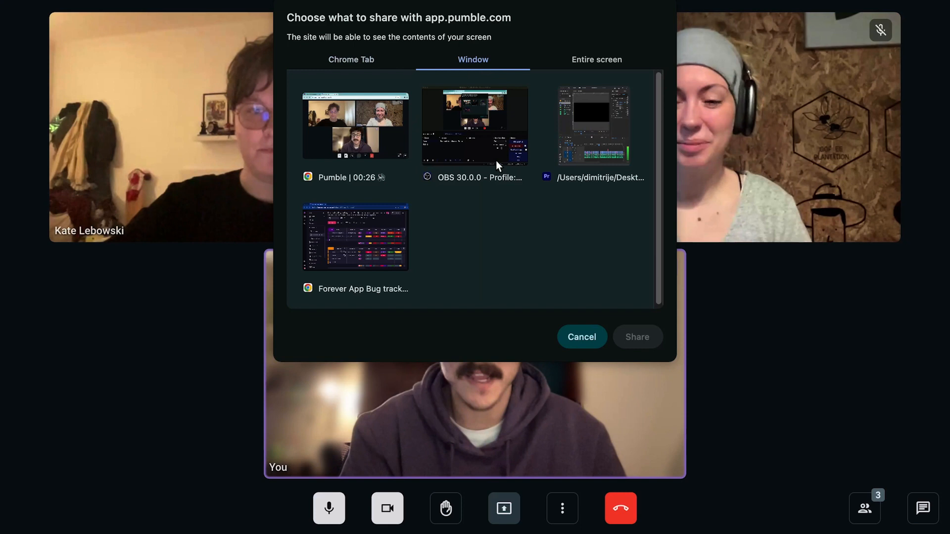
{"action": "left_click", "coordinate": [636, 336]}
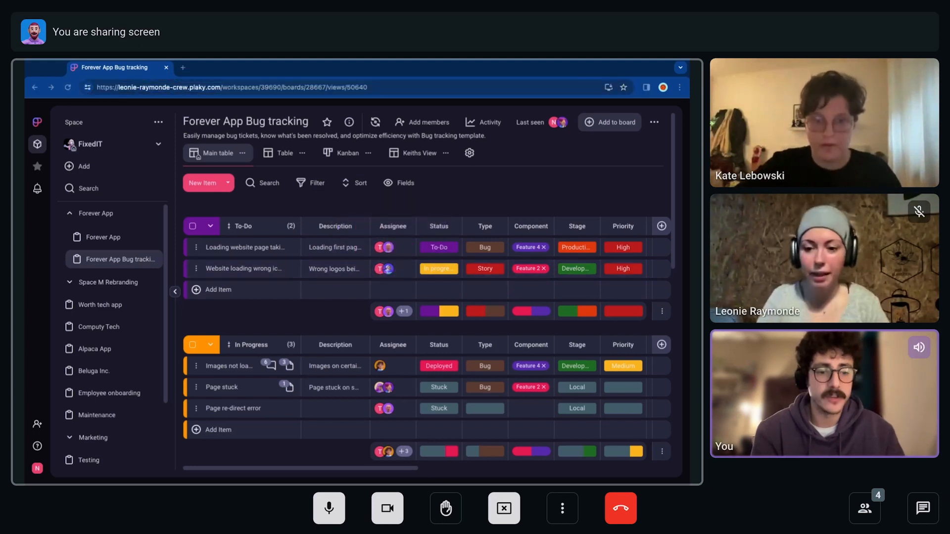
{"action": "left_click", "coordinate": [916, 509]}
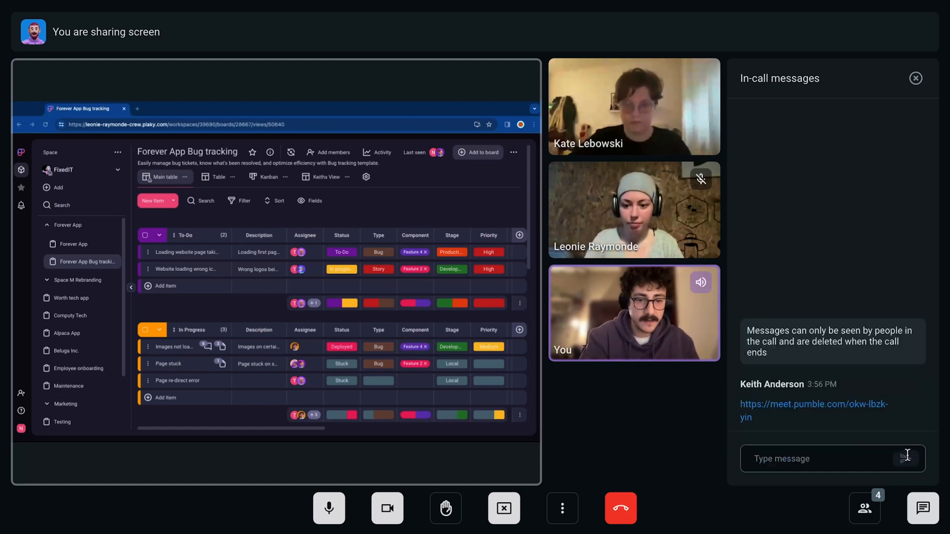
{"action": "left_click", "coordinate": [915, 78]}
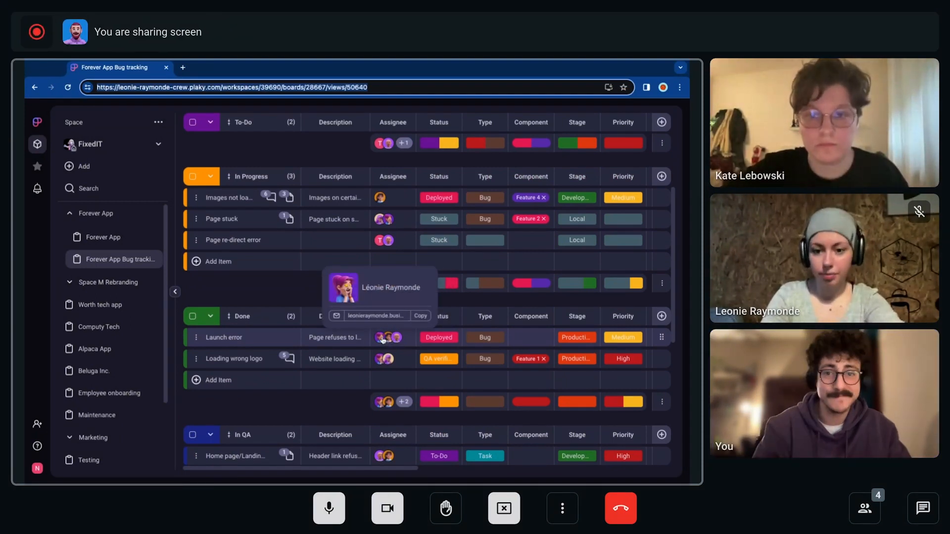
- Stop the call recording and leave the call
{"action": "left_click", "coordinate": [504, 509]}
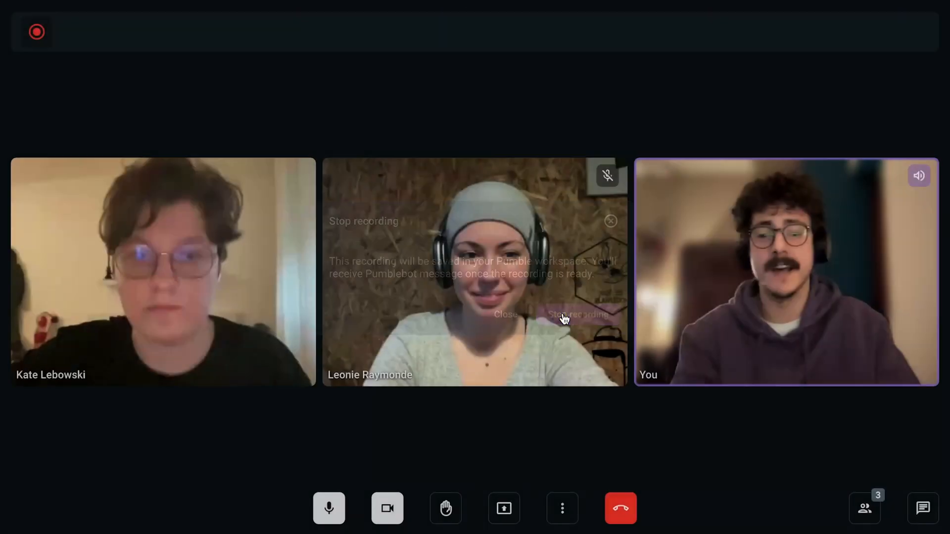
{"action": "left_click", "coordinate": [577, 314]}
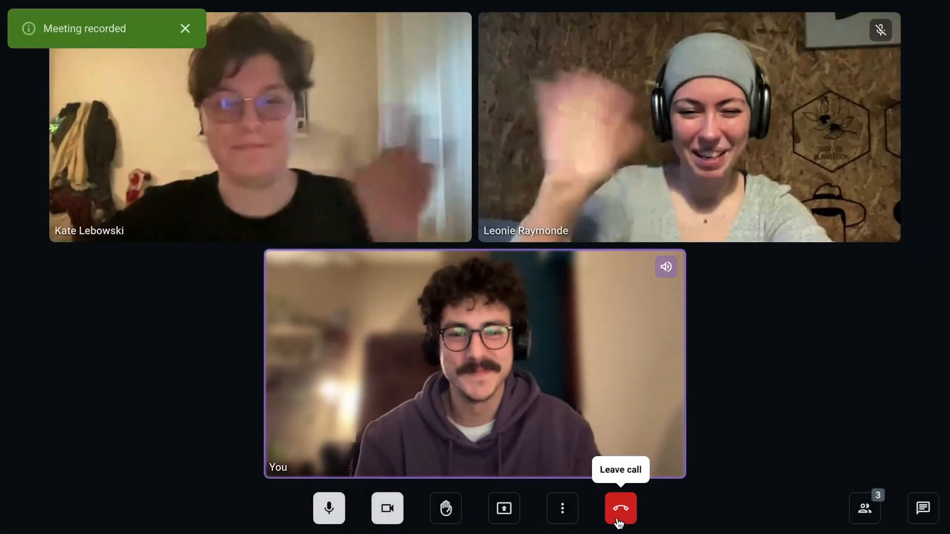
{"action": "left_click", "coordinate": [619, 509]}
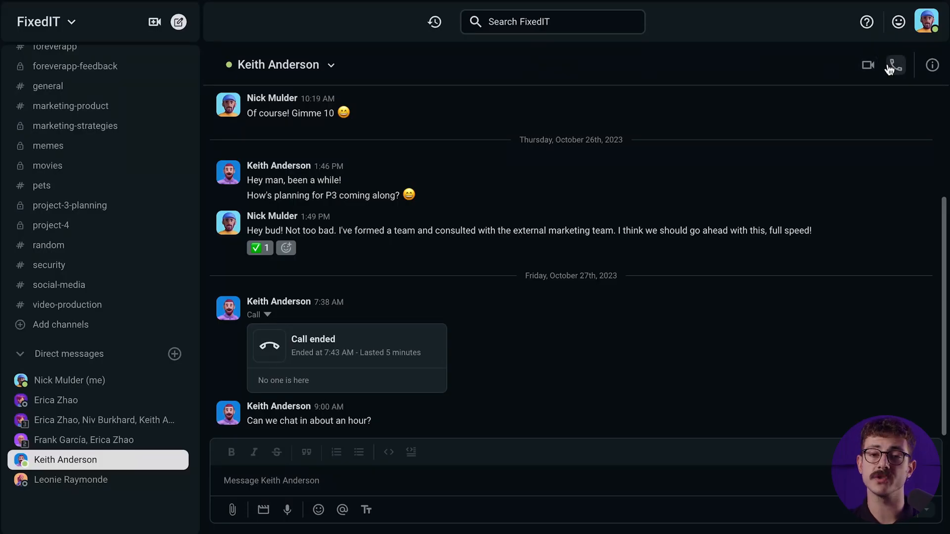
{"action": "left_click", "coordinate": [893, 66]}
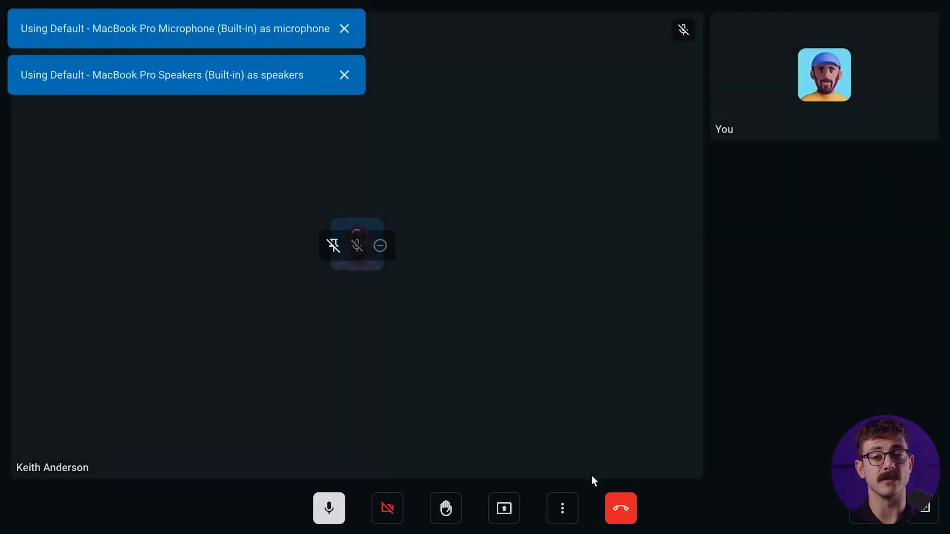
{"action": "left_click", "coordinate": [562, 507]}
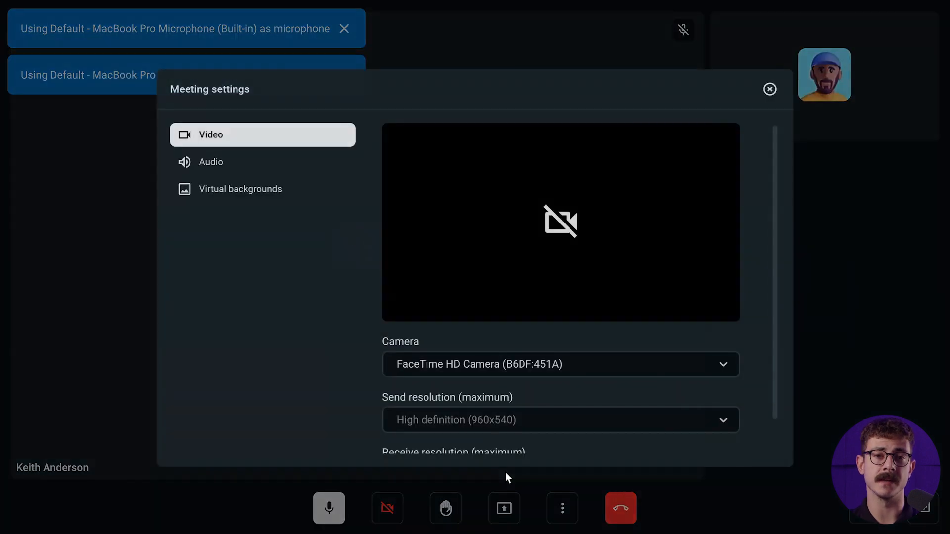
{"action": "left_click", "coordinate": [211, 161]}
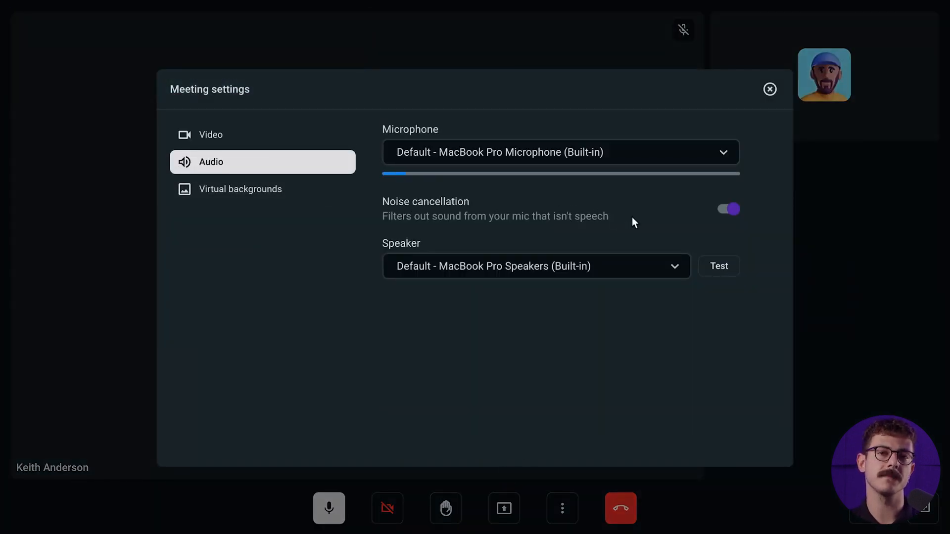
{"action": "left_click", "coordinate": [769, 89]}
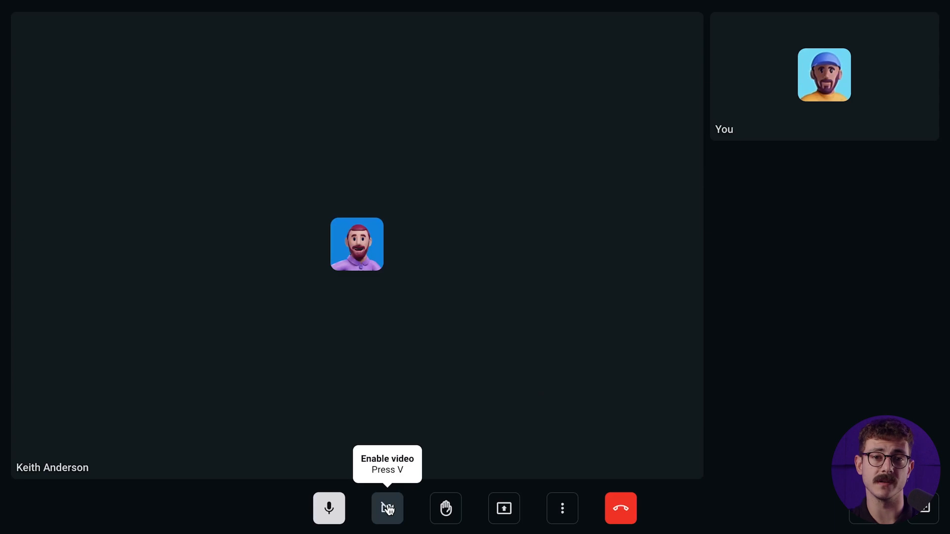
{"action": "left_click", "coordinate": [387, 509]}
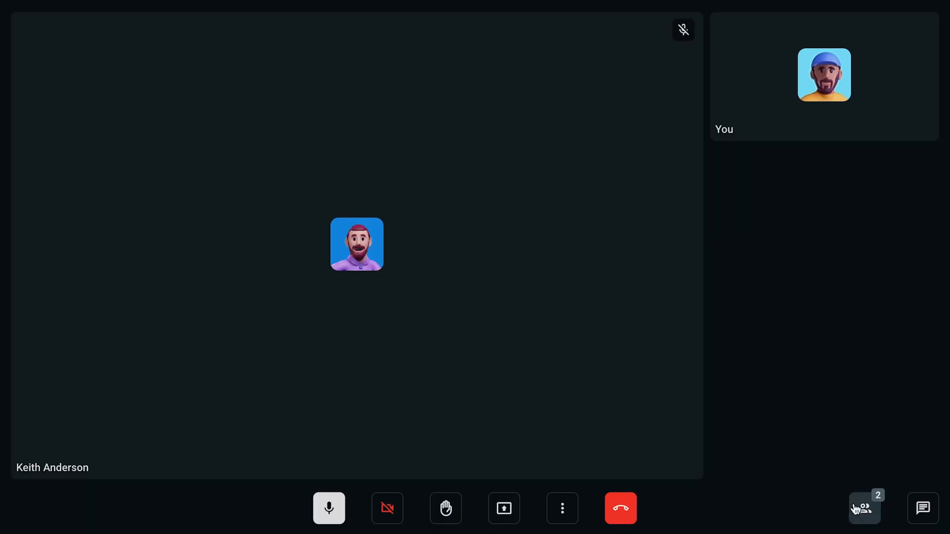
{"action": "left_click", "coordinate": [860, 507]}
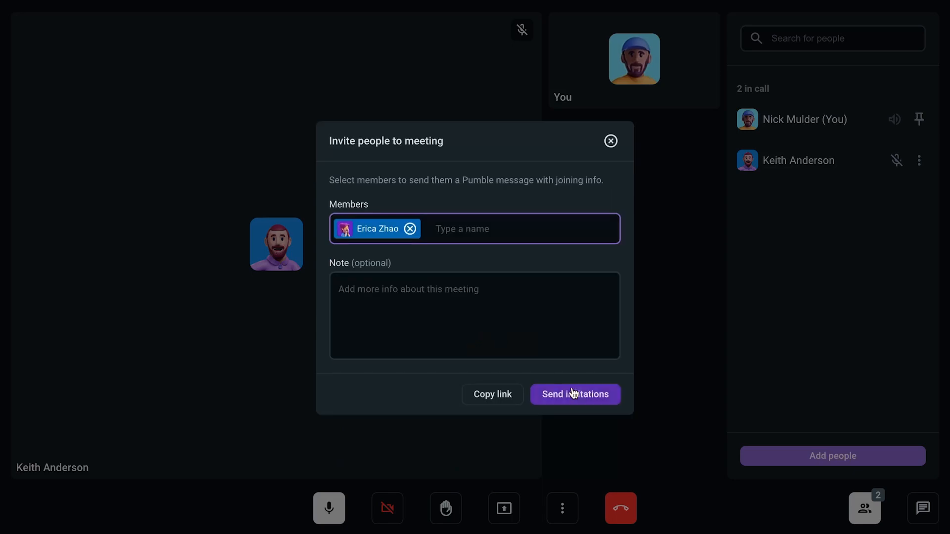
{"action": "left_click", "coordinate": [574, 395]}
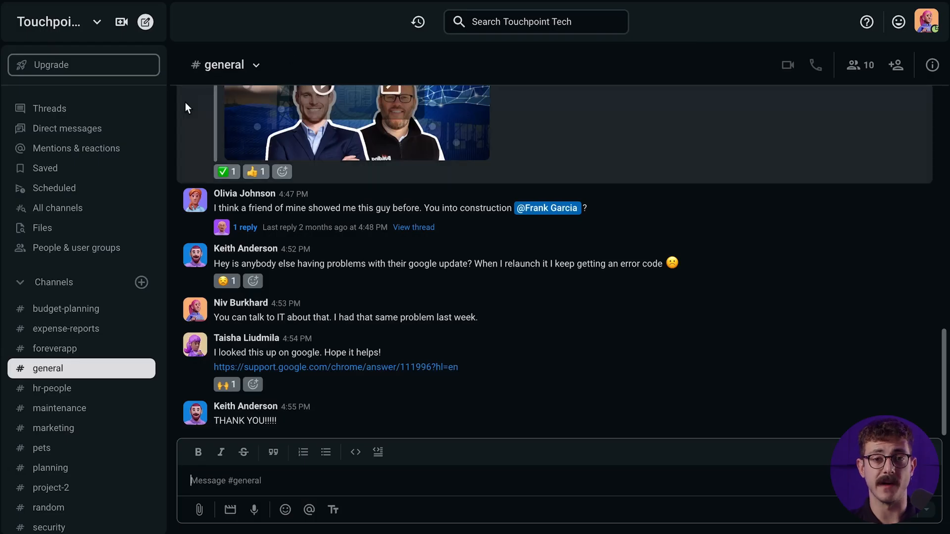
- View Files, switch to the FixedIT workspace and open its 11-member People & user groups directory
{"action": "left_click", "coordinate": [41, 228]}
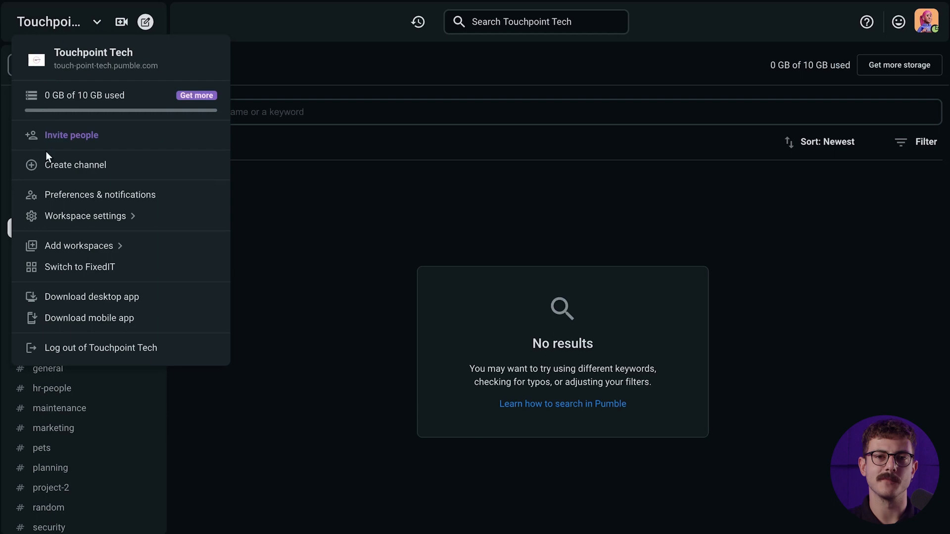
{"action": "left_click", "coordinate": [79, 267]}
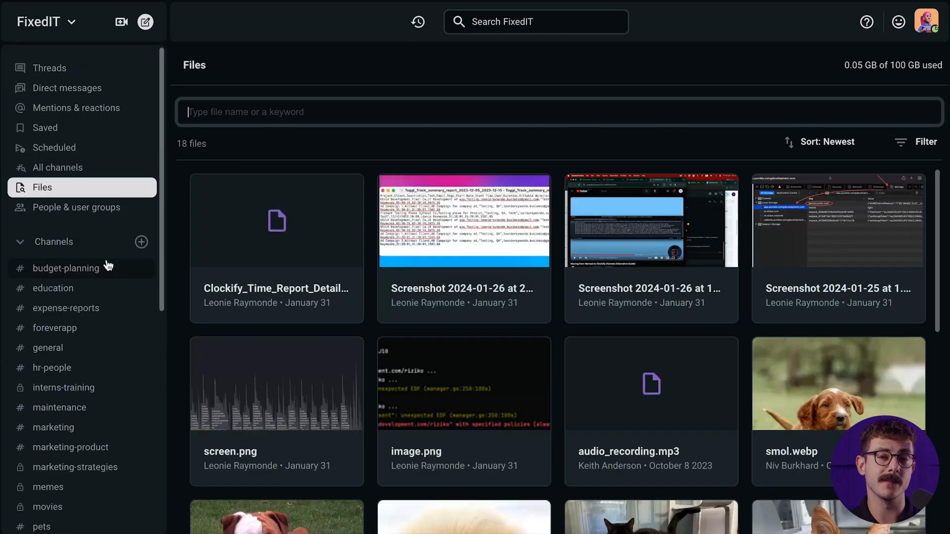
{"action": "mouse_move", "coordinate": [830, 79]}
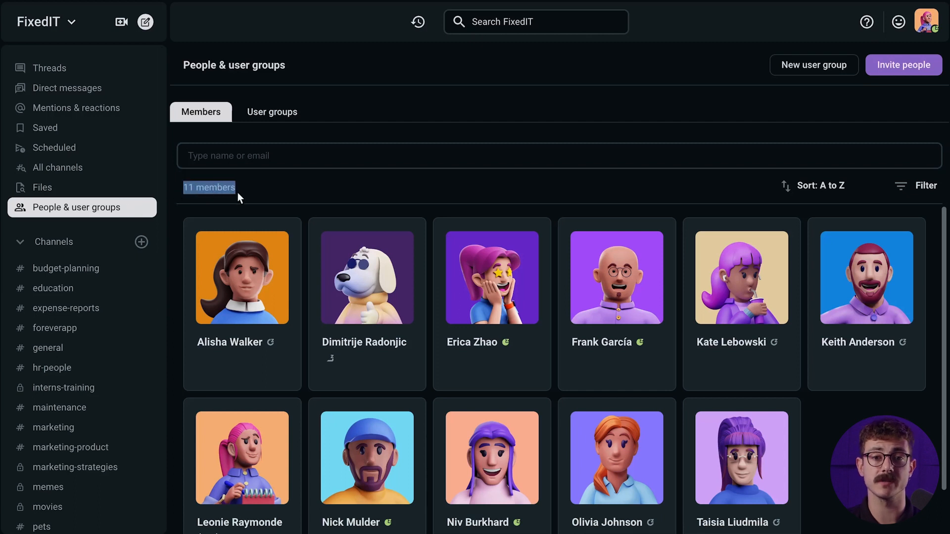
{"action": "left_click", "coordinate": [67, 88]}
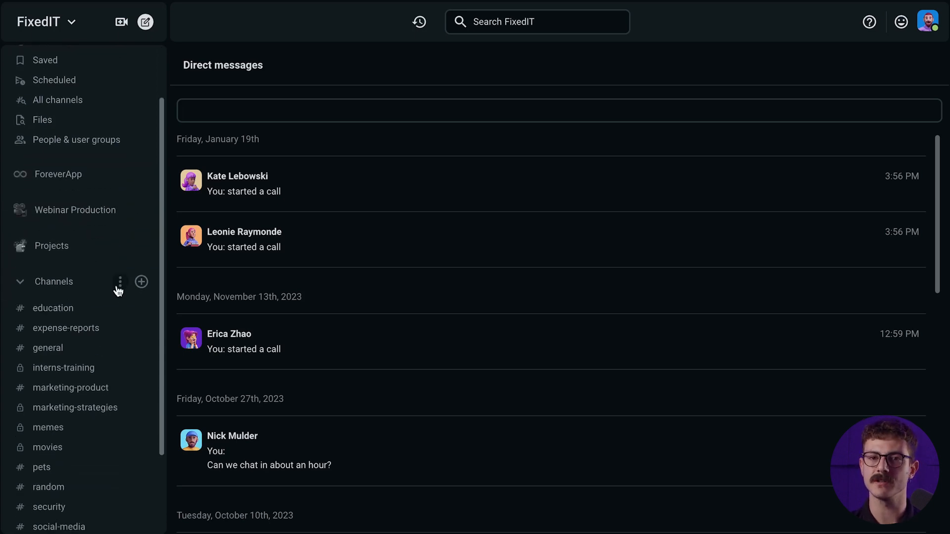
- Create a Marketing channel section with the $ emoji, then reopen the people directory
{"action": "left_click", "coordinate": [119, 282]}
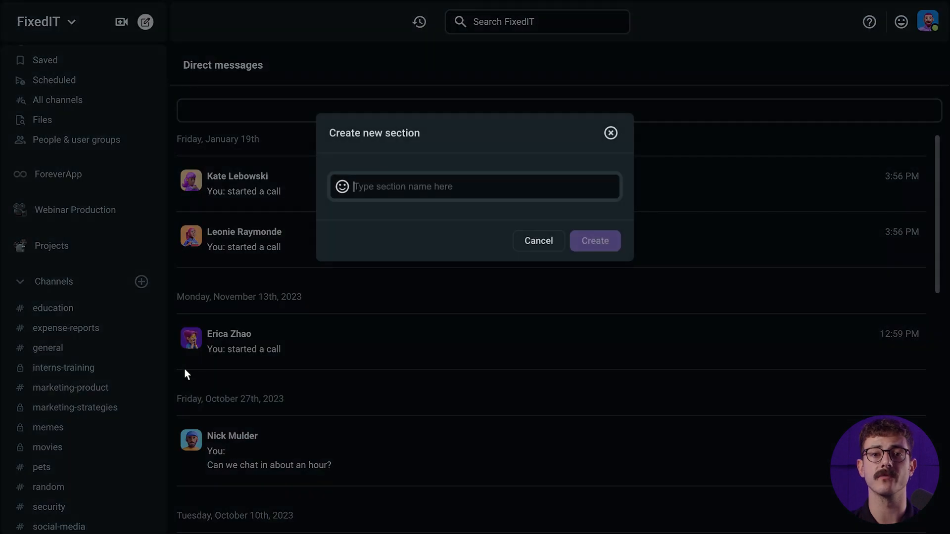
{"action": "type", "text": "Marketing"}
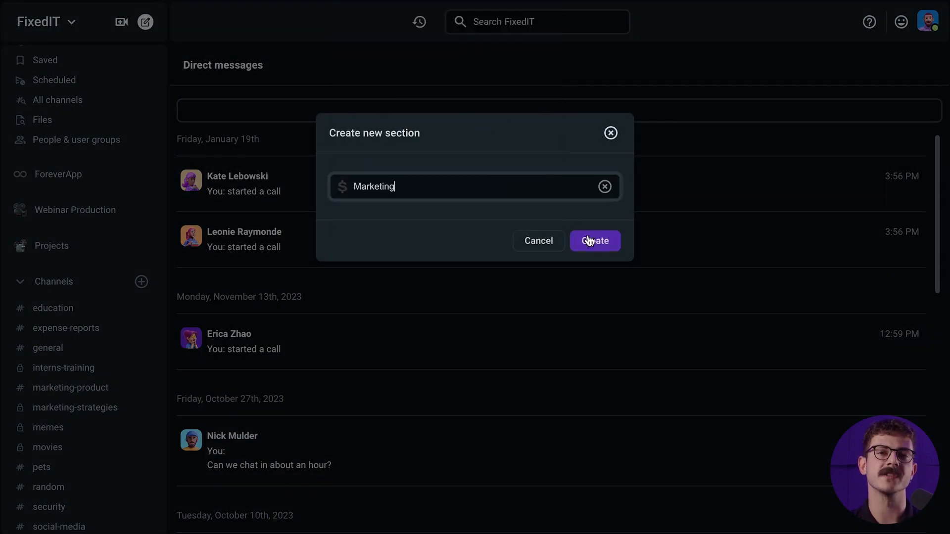
{"action": "left_click", "coordinate": [594, 240]}
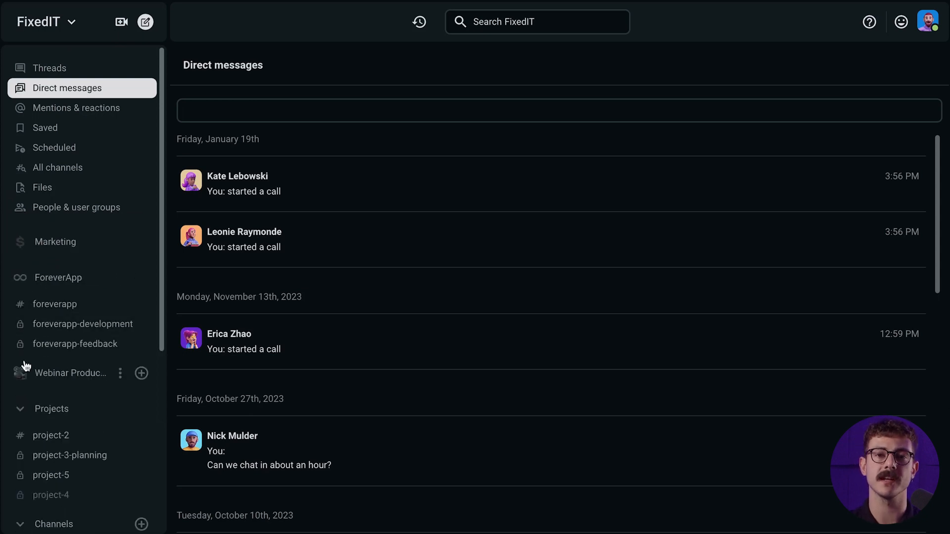
{"action": "left_click", "coordinate": [77, 206]}
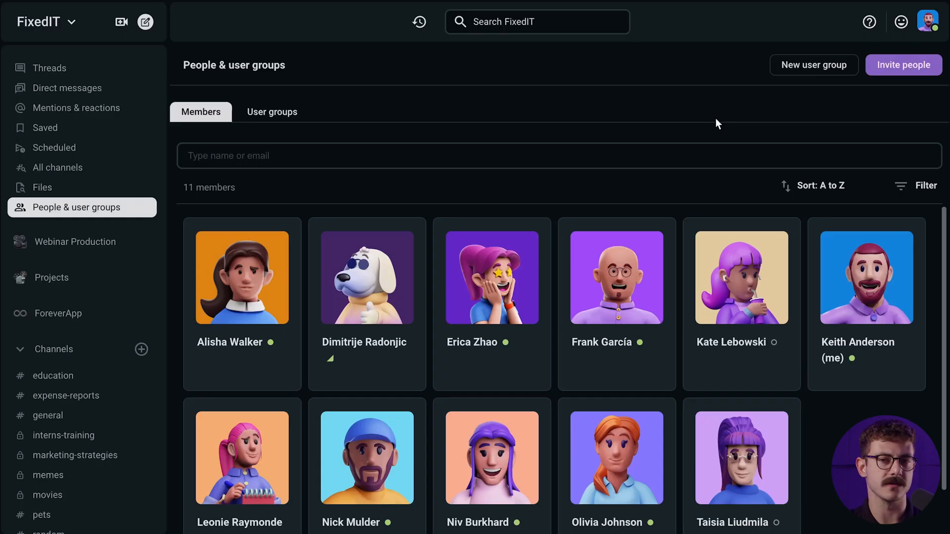
{"action": "mouse_move", "coordinate": [903, 65]}
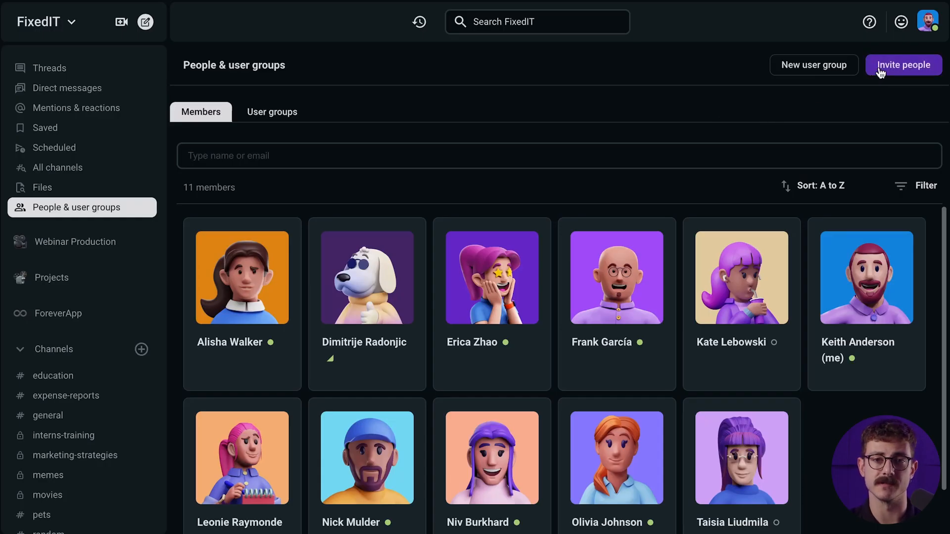
{"action": "left_click", "coordinate": [47, 21]}
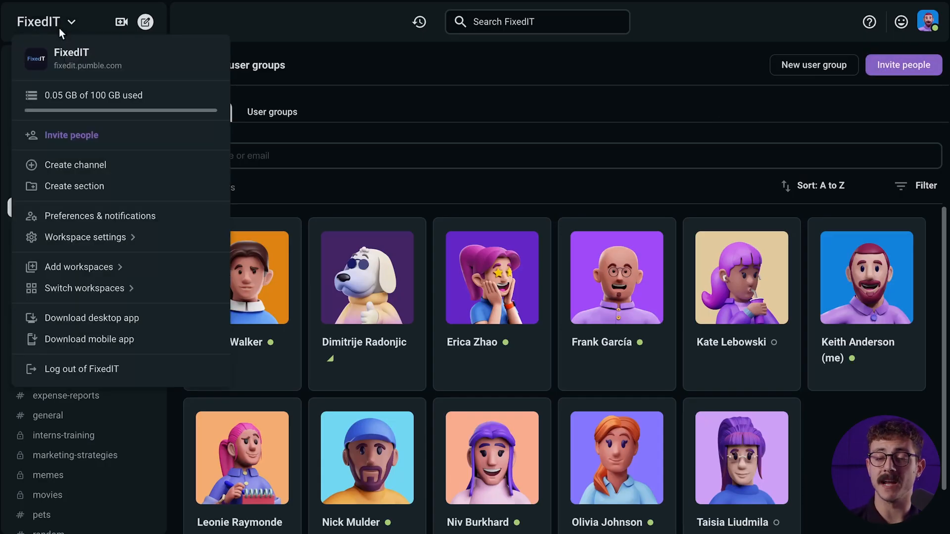
{"action": "left_click", "coordinate": [72, 134]}
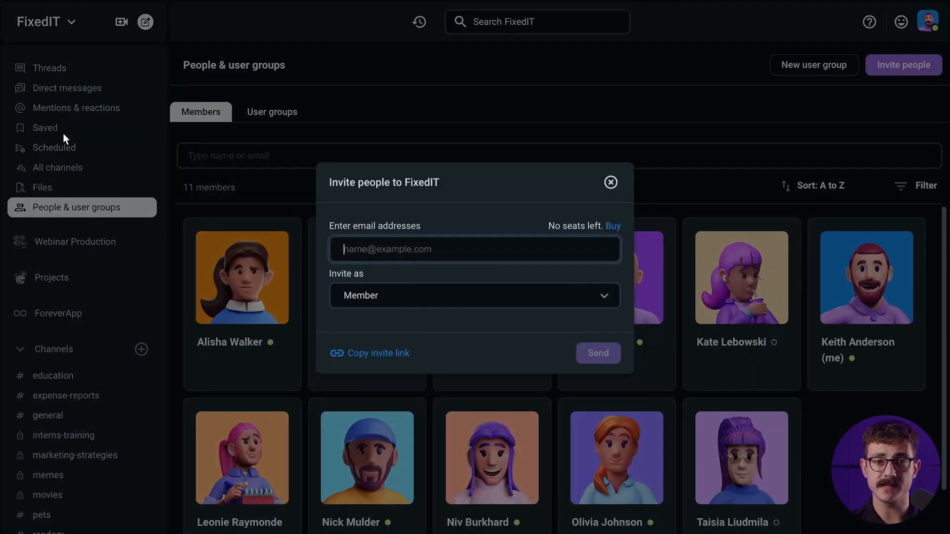
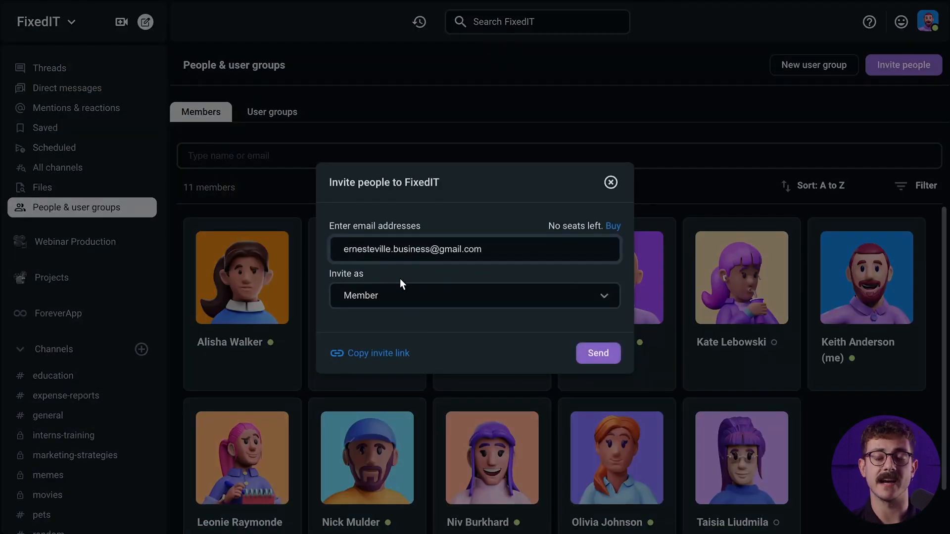
{"action": "left_click", "coordinate": [474, 296]}
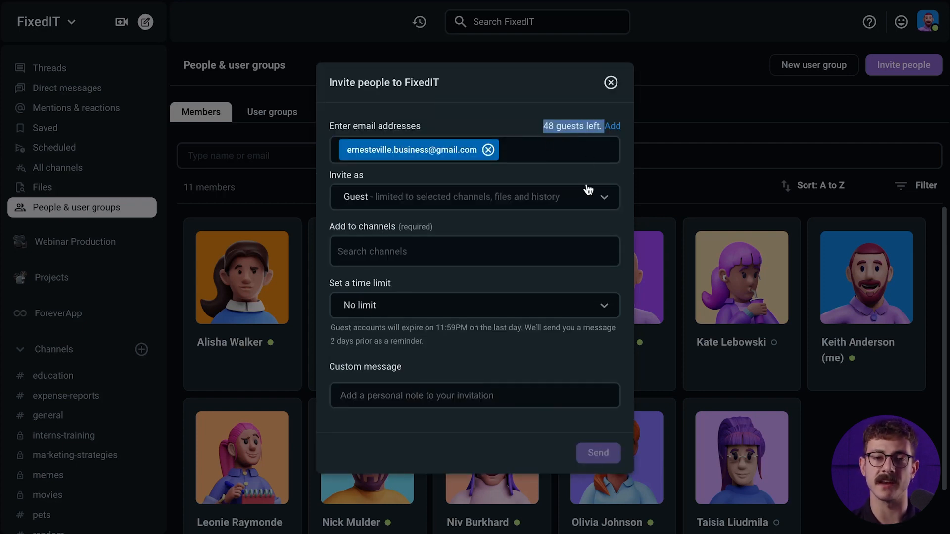
- Give the guest access to the interns-training and education channels and send the invitation
{"action": "left_click", "coordinate": [474, 251]}
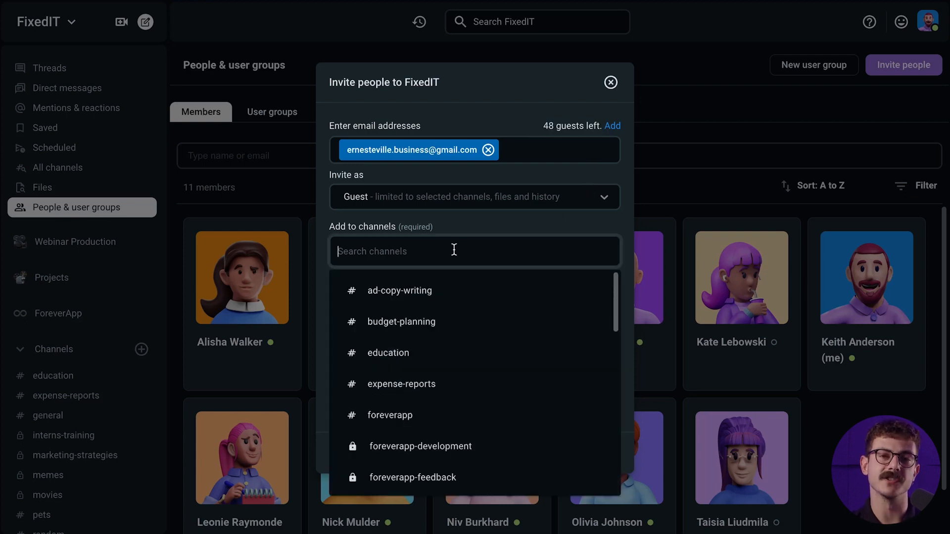
{"action": "scroll", "scroll_direction": "down", "scroll_amount": 3}
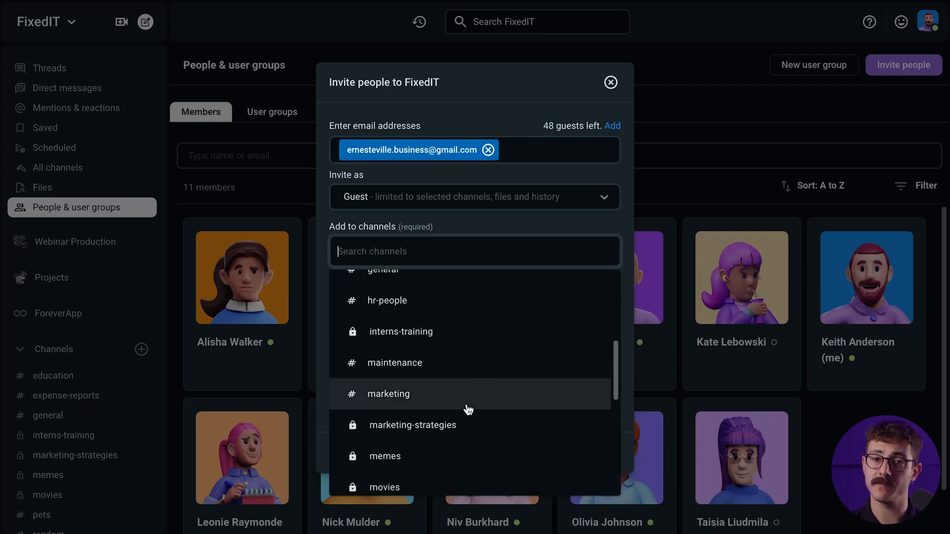
{"action": "left_click", "coordinate": [401, 332]}
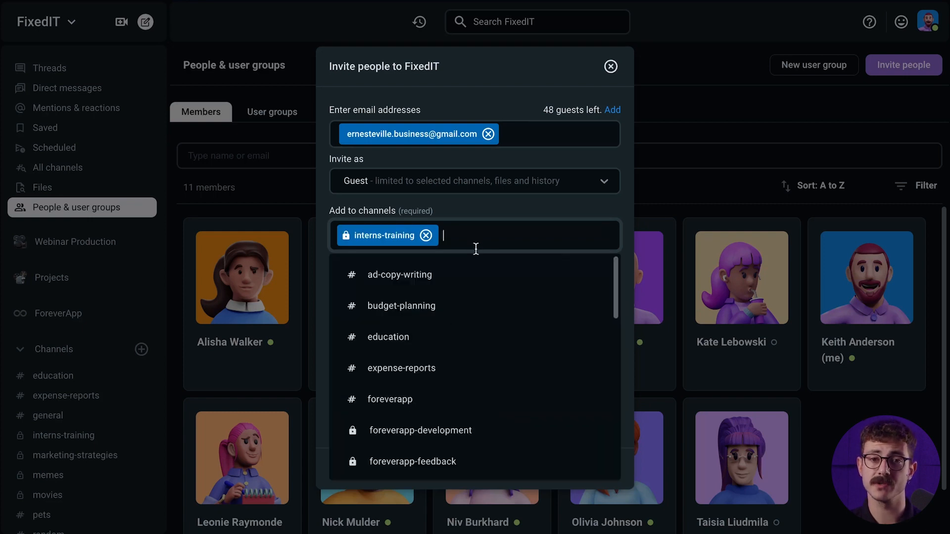
{"action": "left_click", "coordinate": [387, 336]}
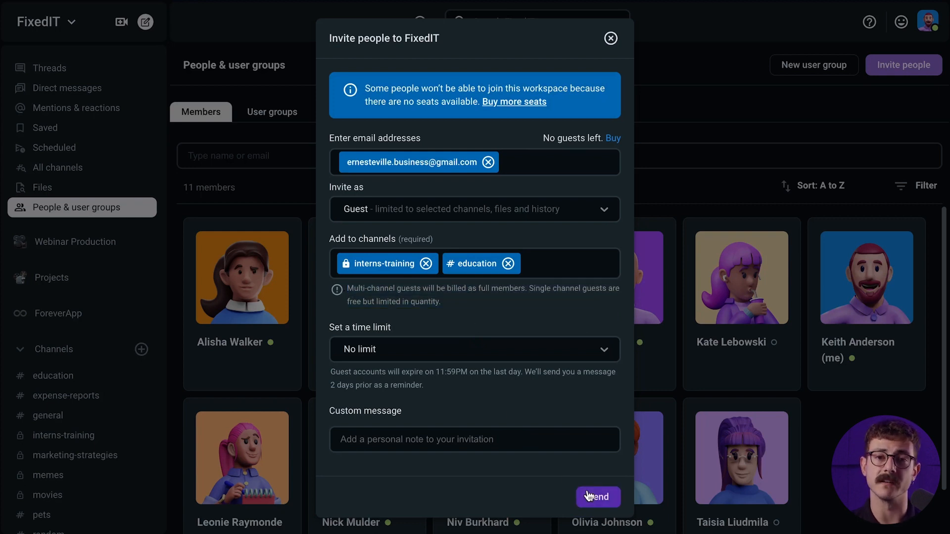
{"action": "left_click", "coordinate": [596, 497]}
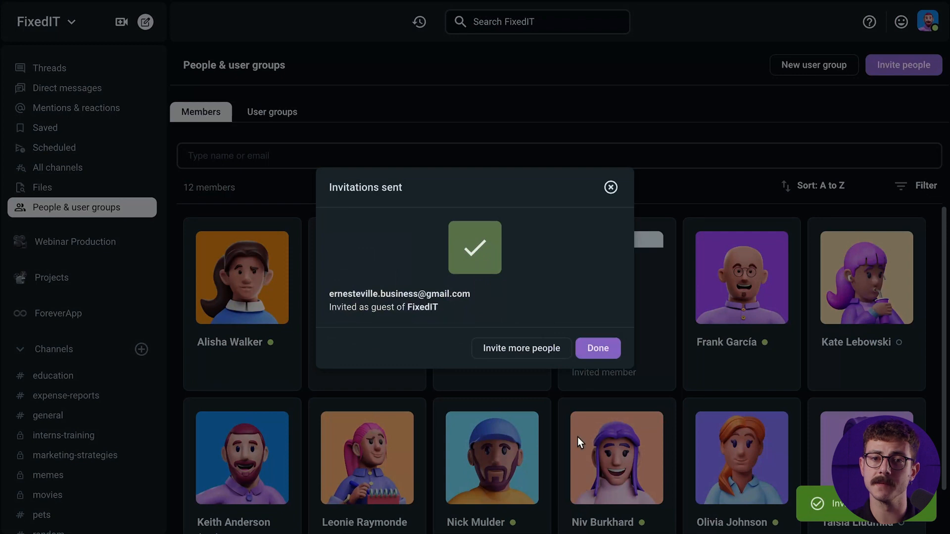
{"action": "left_click", "coordinate": [597, 347]}
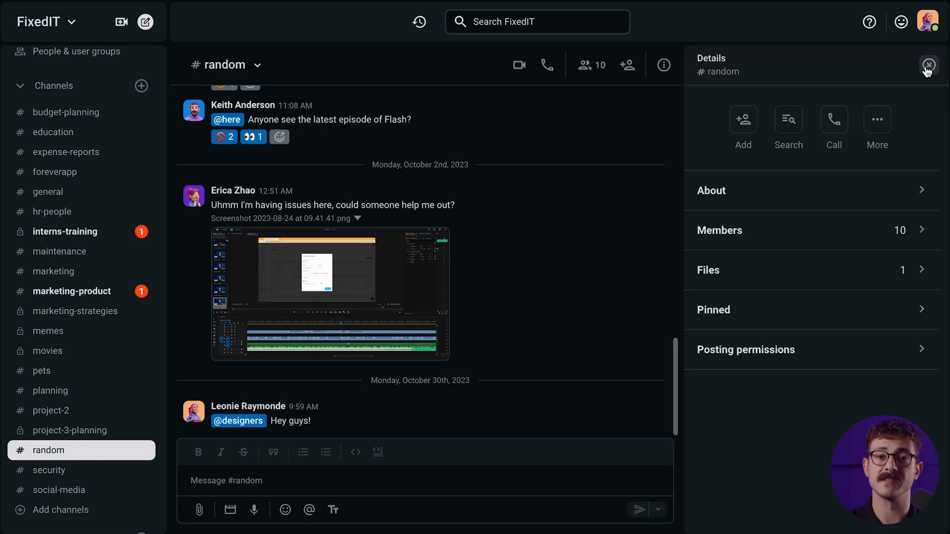
{"action": "left_click", "coordinate": [746, 349]}
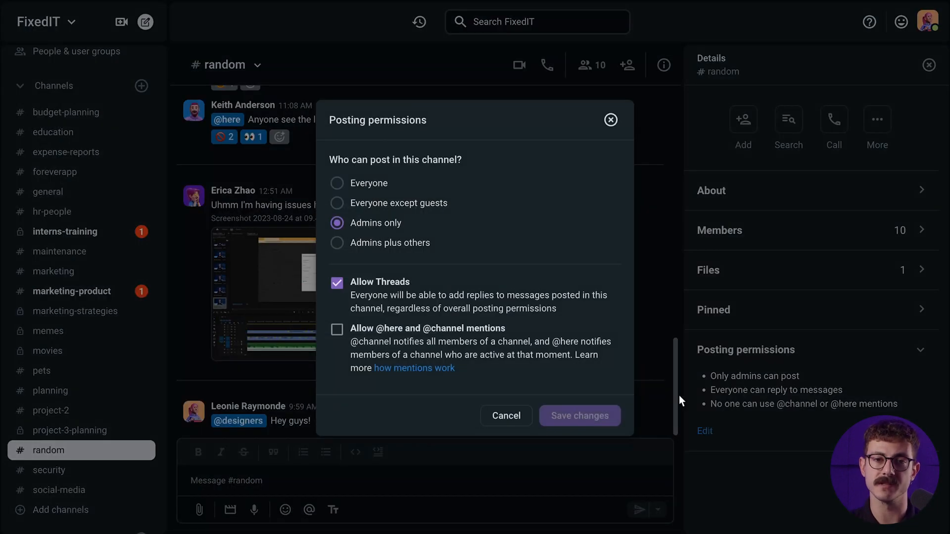
{"action": "mouse_move", "coordinate": [363, 207]}
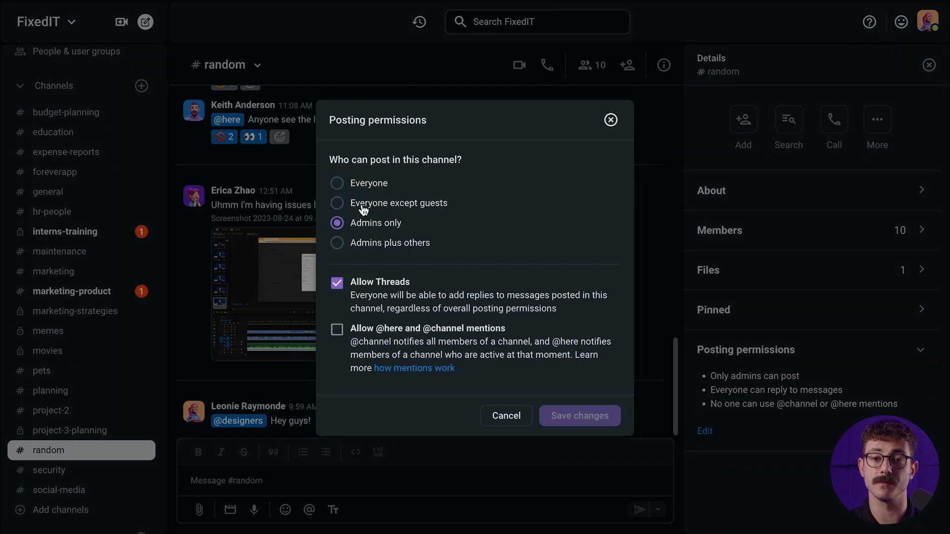
{"action": "mouse_move", "coordinate": [362, 247]}
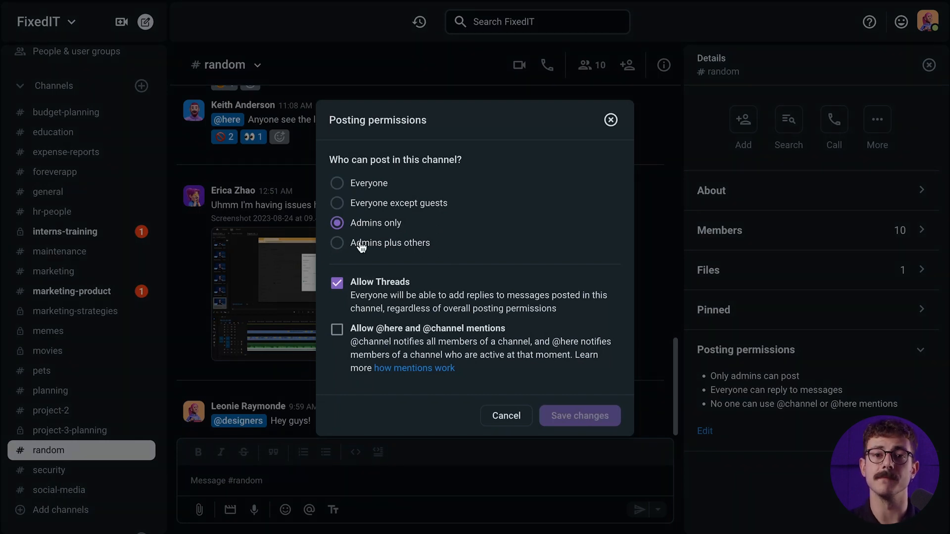
{"action": "left_click", "coordinate": [336, 243]}
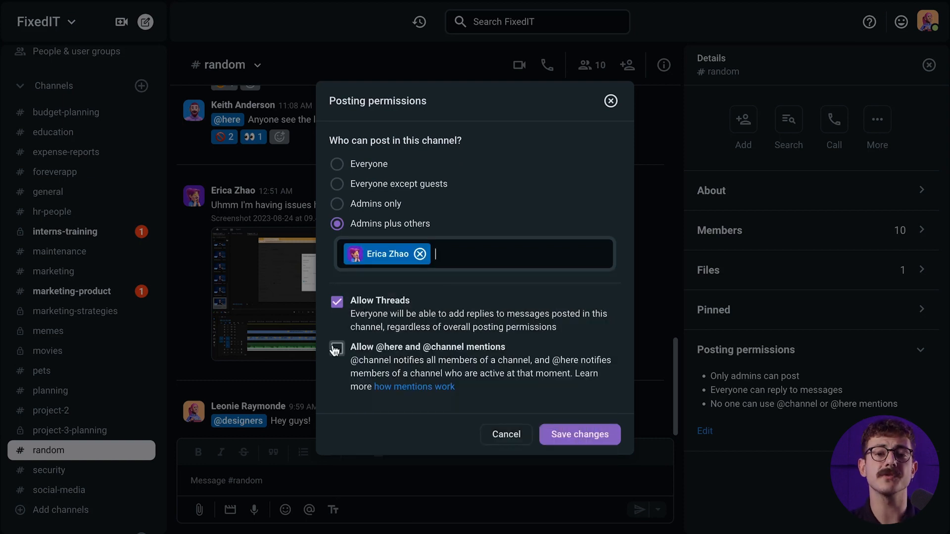
{"action": "left_click", "coordinate": [579, 434]}
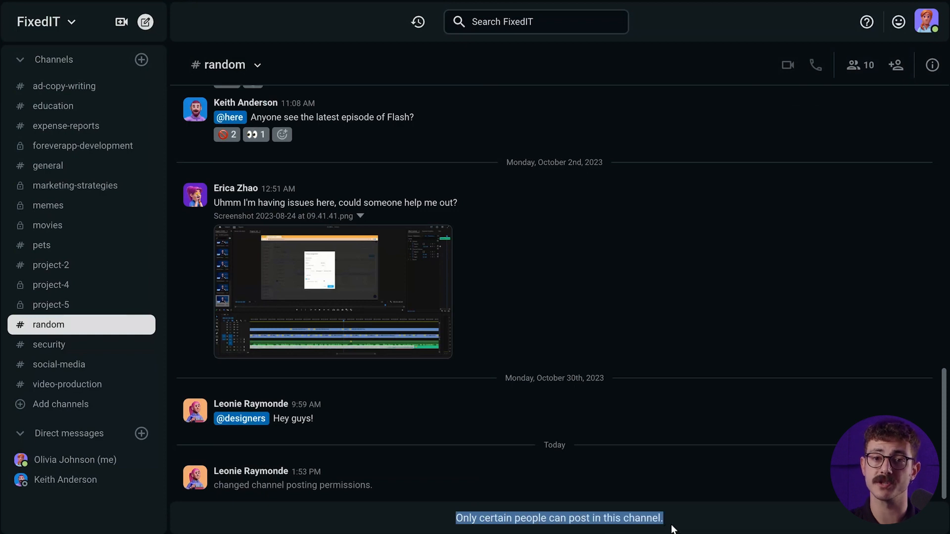
{"action": "left_click", "coordinate": [42, 22]}
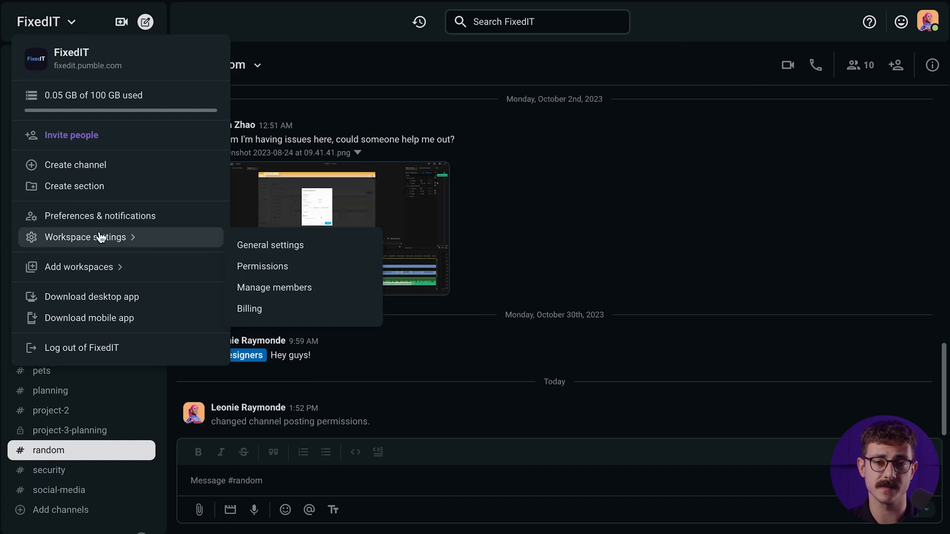
{"action": "left_click", "coordinate": [261, 267]}
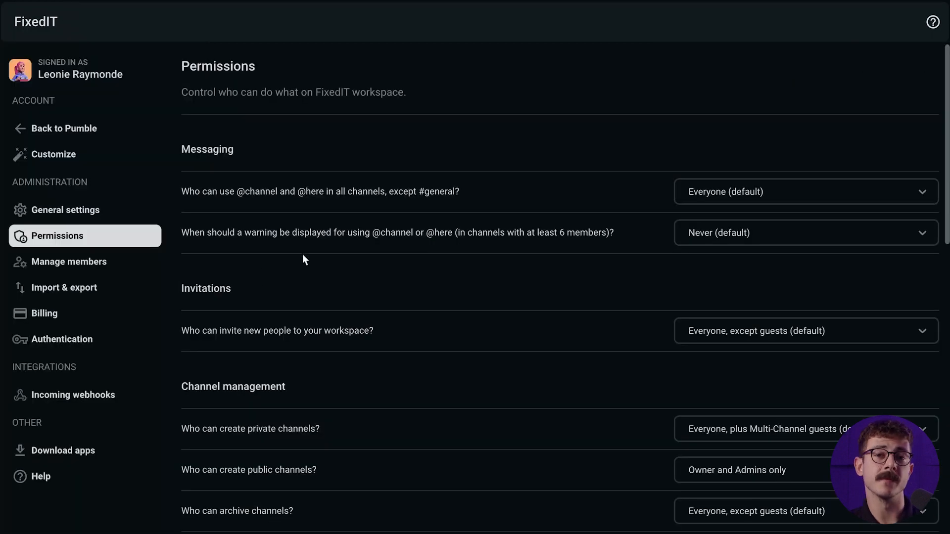
{"action": "mouse_move", "coordinate": [733, 198]}
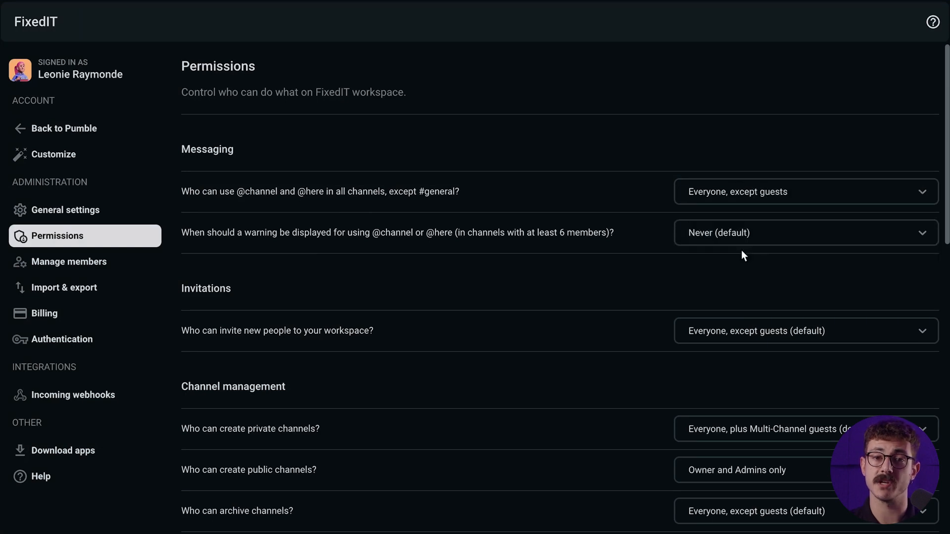
{"action": "left_click", "coordinate": [804, 232]}
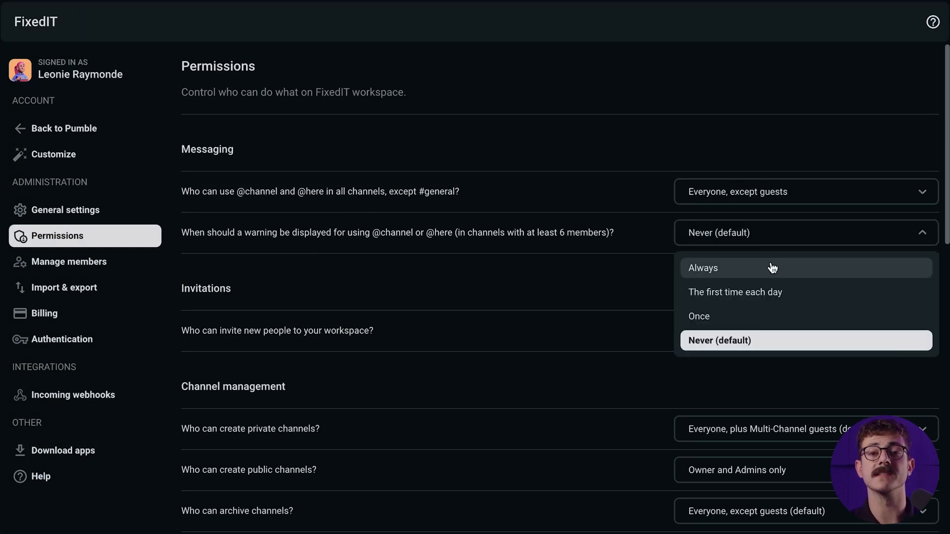
{"action": "left_click", "coordinate": [698, 316]}
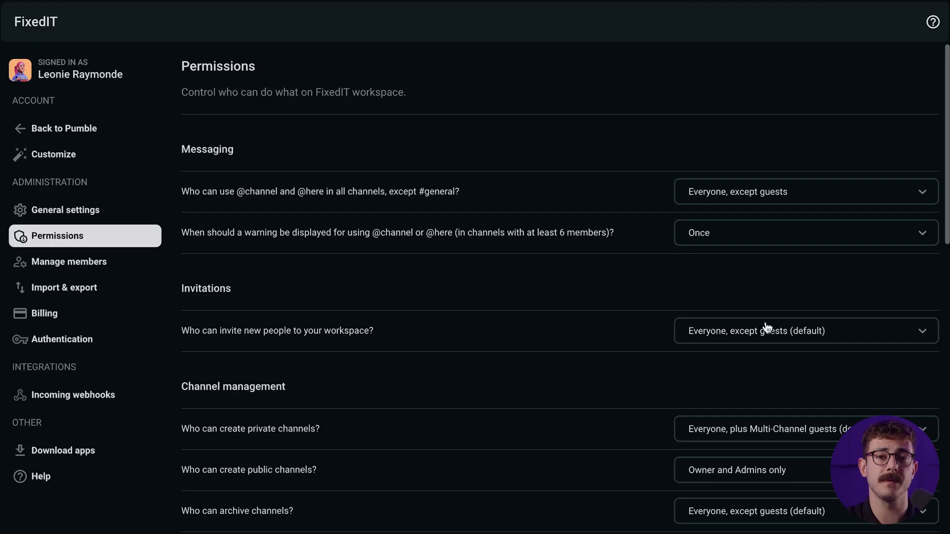
- Restrict who can invite people to owner and admins only
{"action": "left_click", "coordinate": [804, 330]}
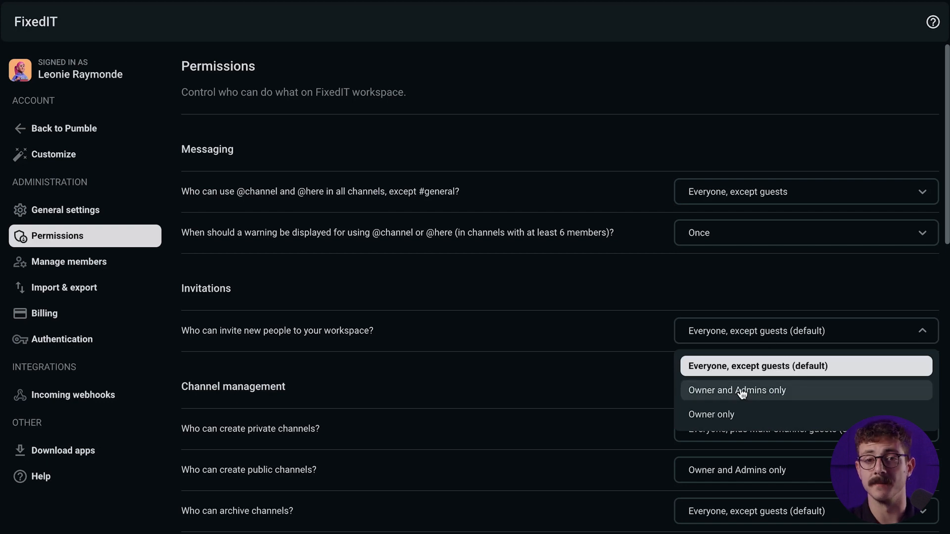
{"action": "left_click", "coordinate": [735, 390]}
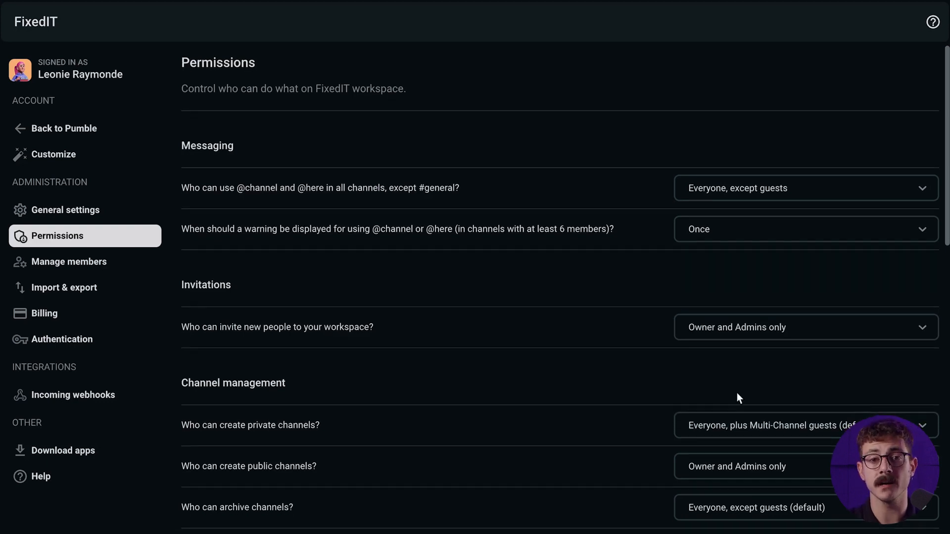
{"action": "scroll", "scroll_direction": "down", "scroll_amount": 3}
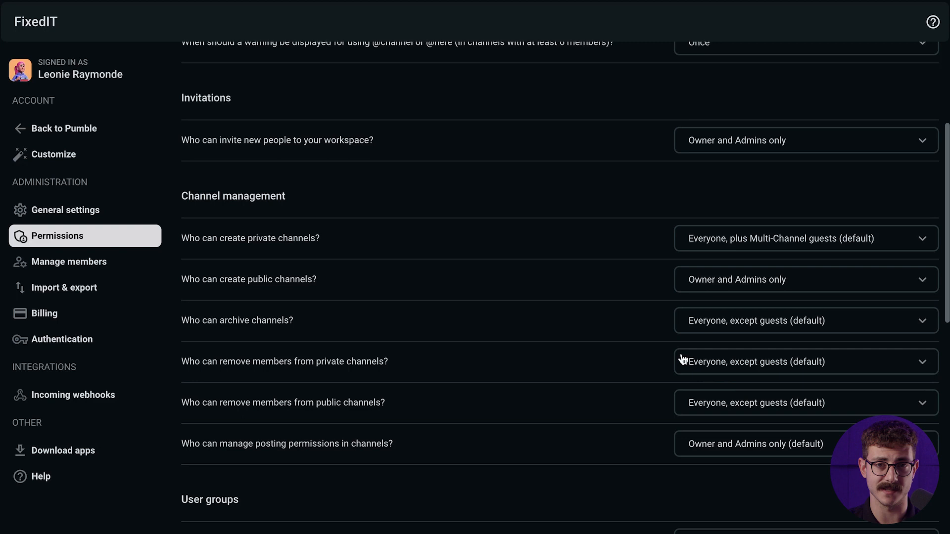
{"action": "mouse_move", "coordinate": [244, 280]}
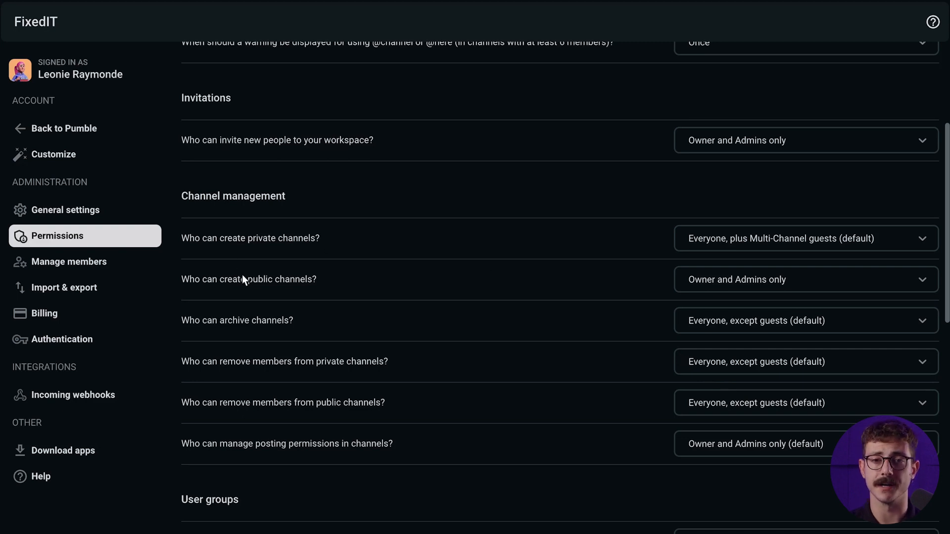
{"action": "mouse_move", "coordinate": [243, 373]}
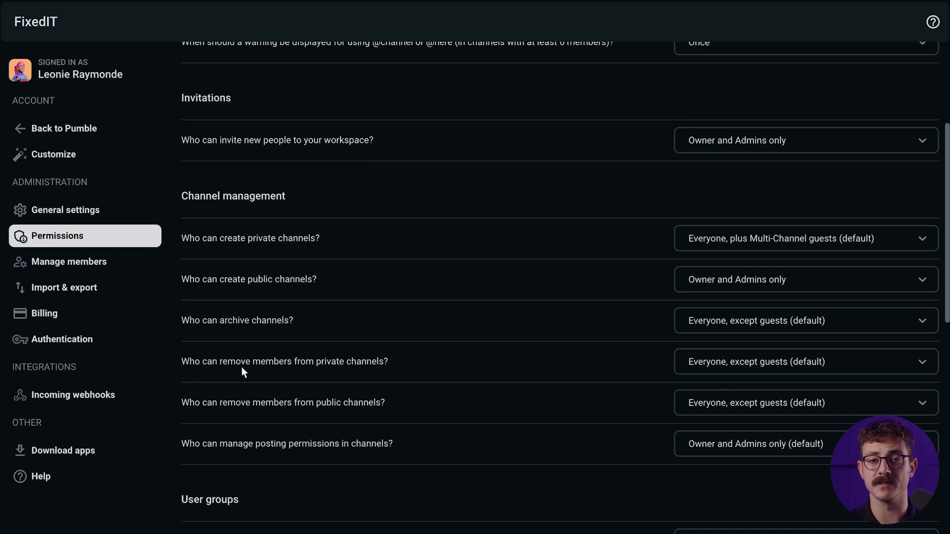
{"action": "scroll", "scroll_direction": "down", "scroll_amount": 3}
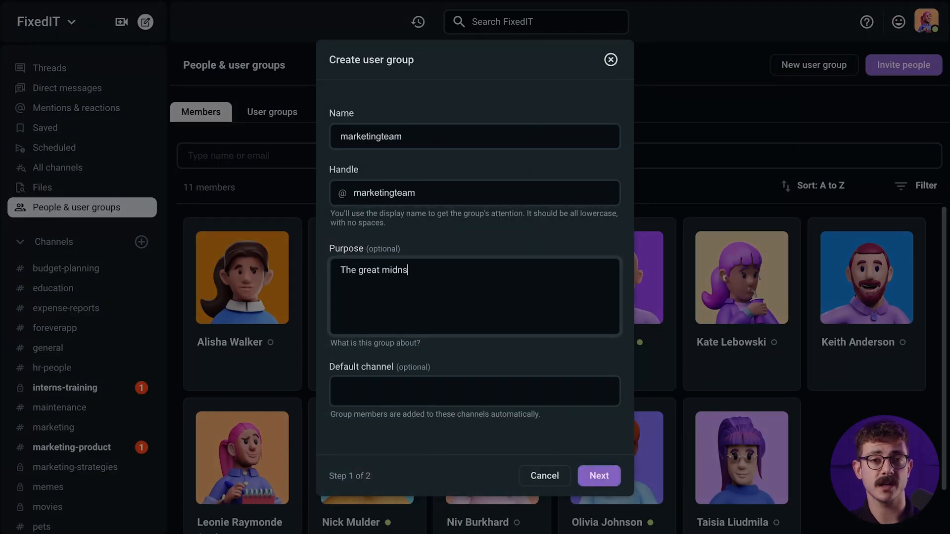
{"action": "type", "text": "marketingteam Excellent work"}
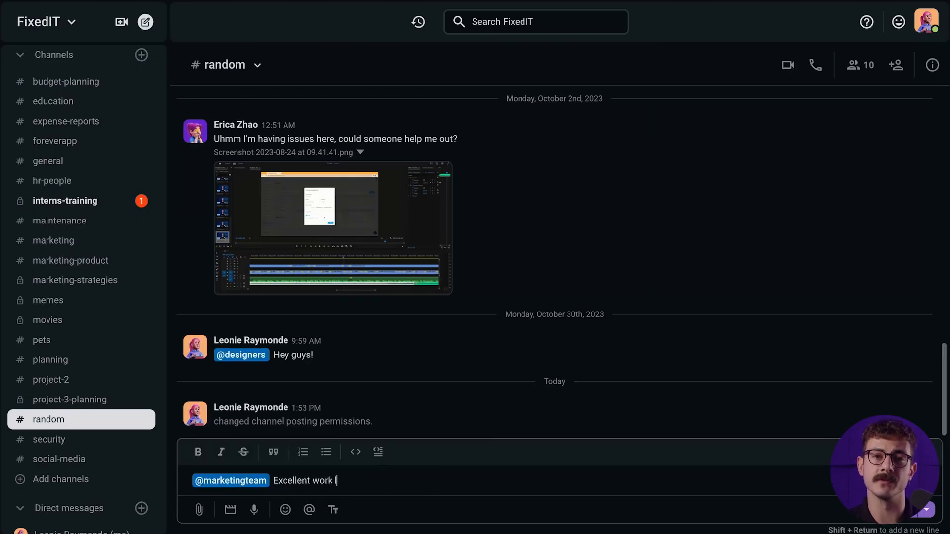
{"action": "type", "text": "last month with the projections! 😀"}
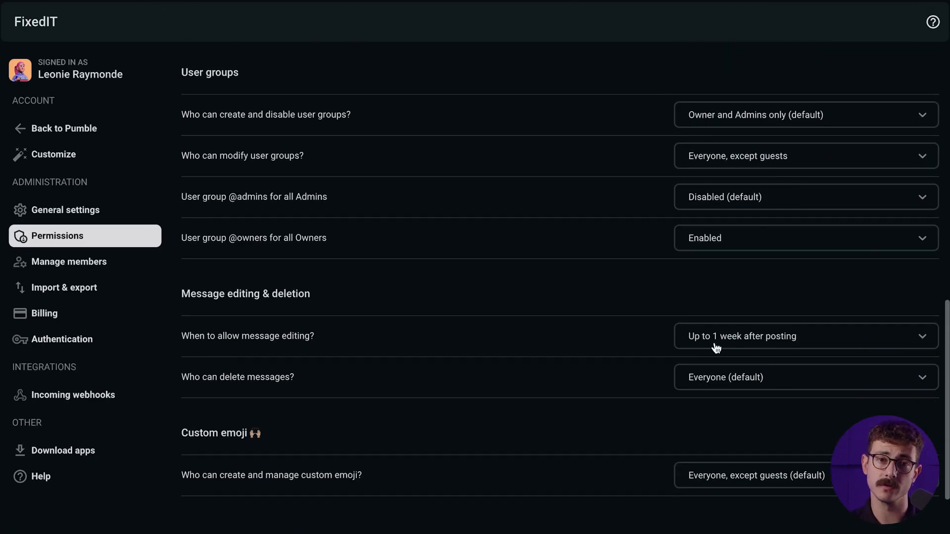
- Allow message editing up to 1 week after posting and leave deletion allowed for everyone
{"action": "left_click", "coordinate": [804, 337]}
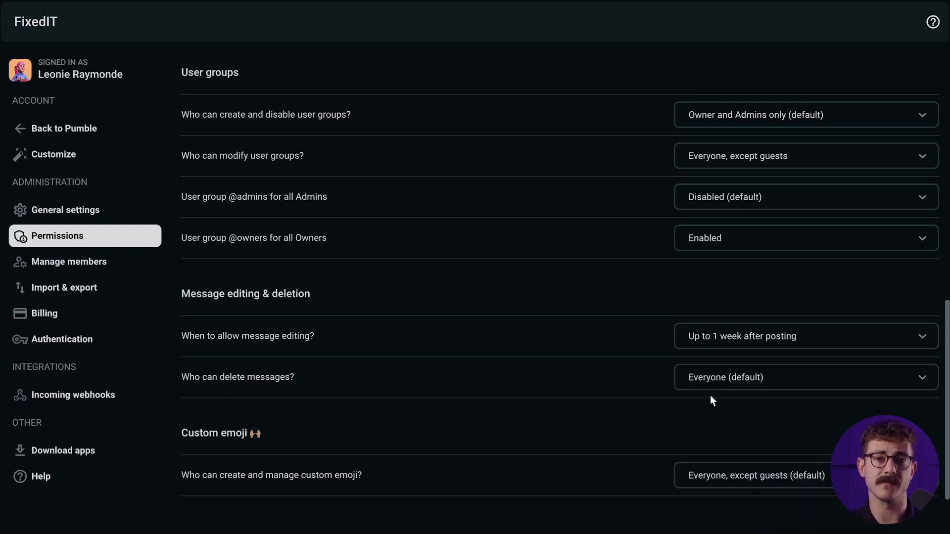
{"action": "left_click", "coordinate": [805, 377]}
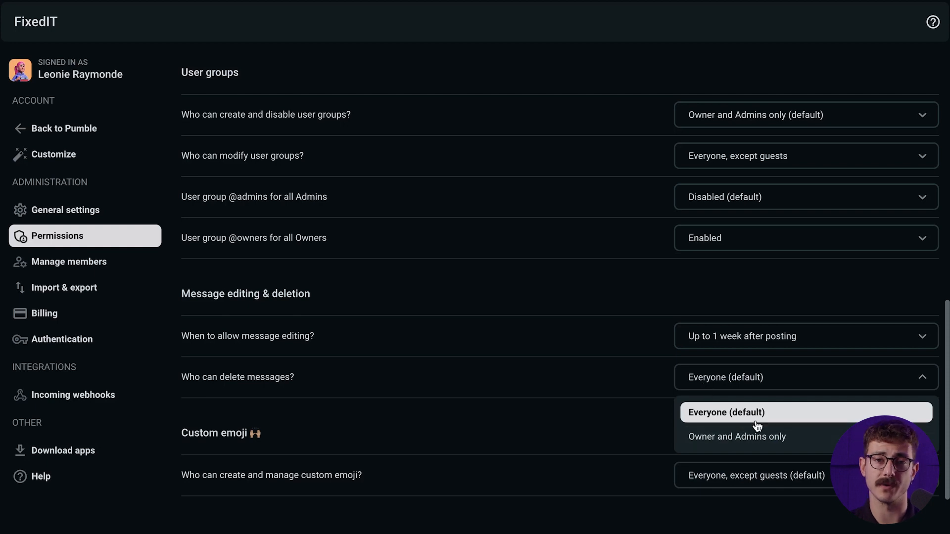
{"action": "left_click", "coordinate": [65, 127]}
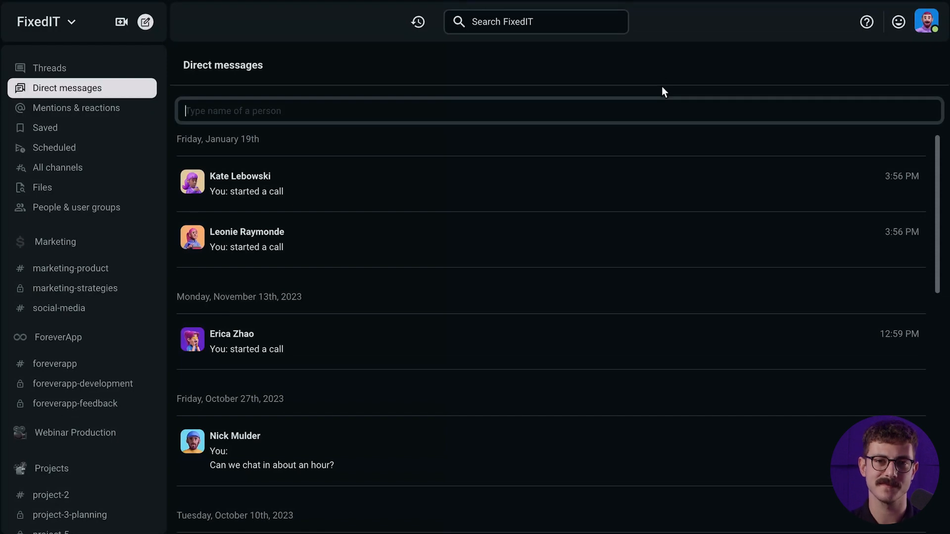
{"action": "left_click", "coordinate": [77, 207]}
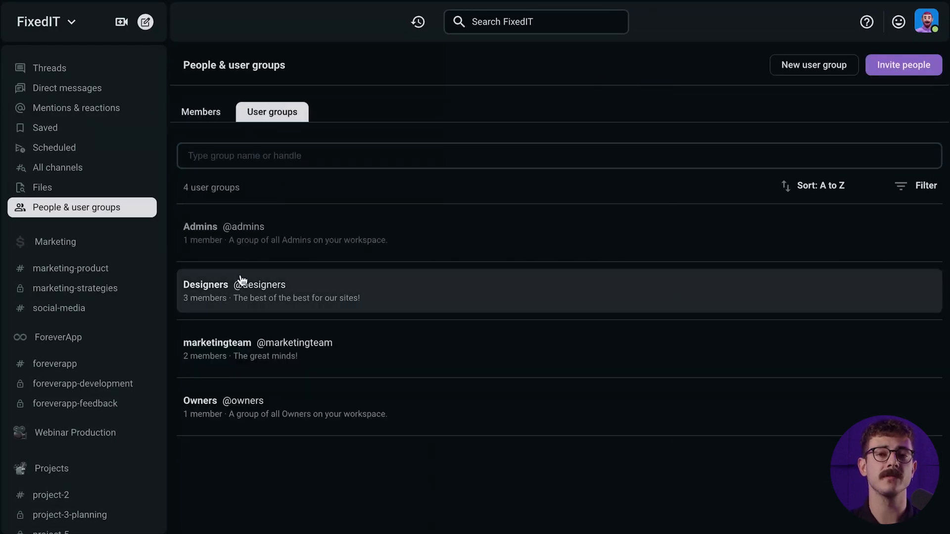
{"action": "left_click", "coordinate": [205, 285]}
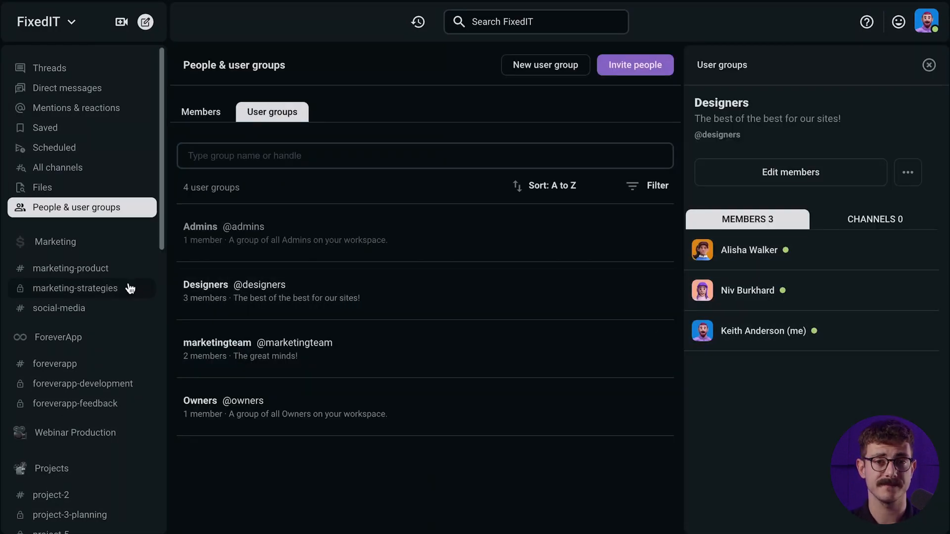
{"action": "left_click", "coordinate": [61, 308]}
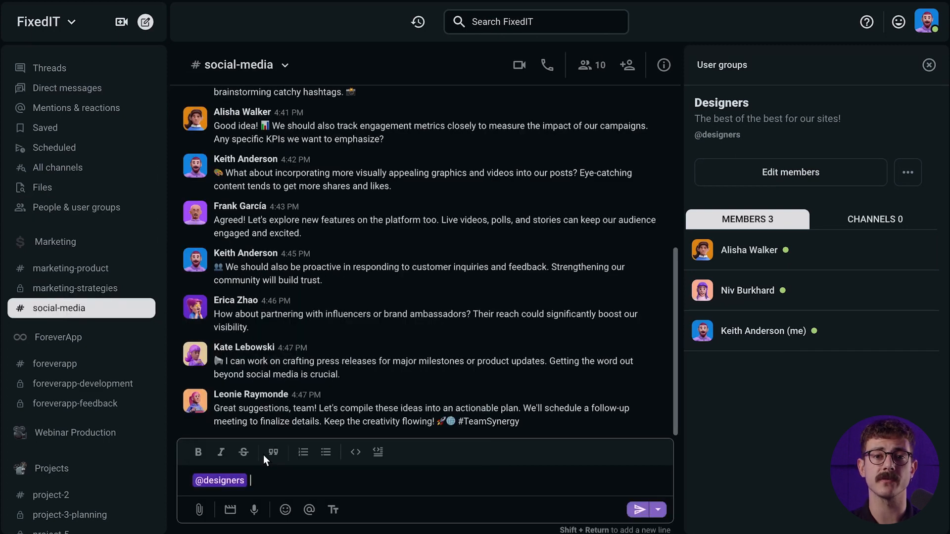
{"action": "left_click", "coordinate": [640, 510]}
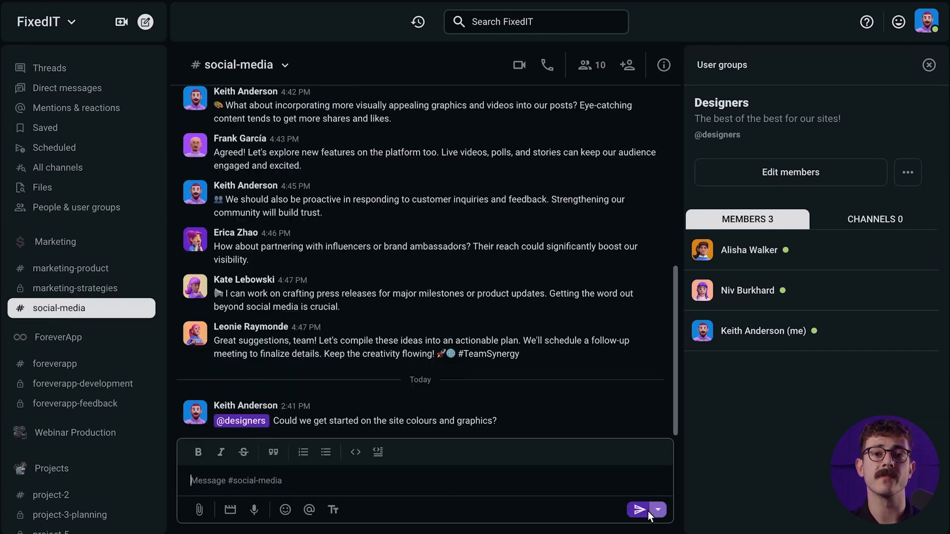
{"action": "left_click", "coordinate": [929, 65]}
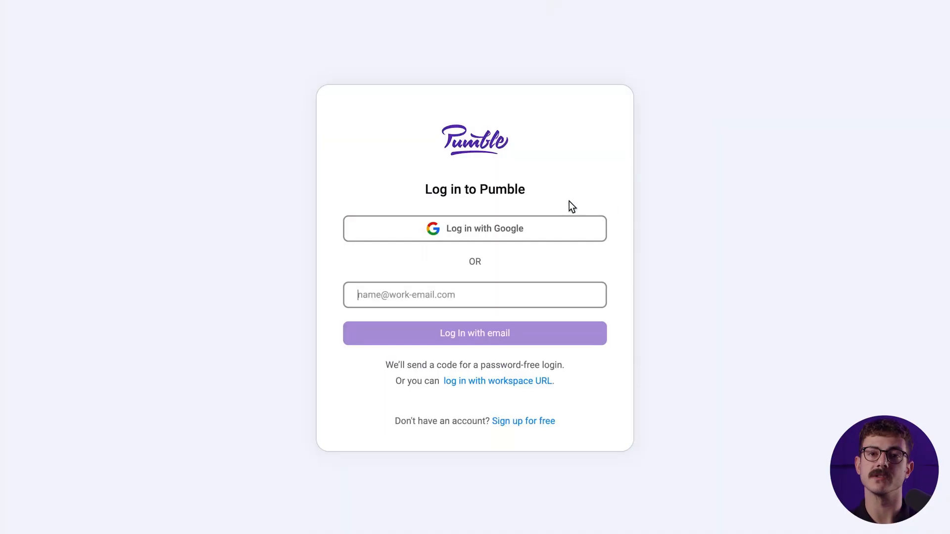
- Log in with Google, enter the FixedIT workspace and bring up the workspace menu
{"action": "left_click", "coordinate": [474, 228]}
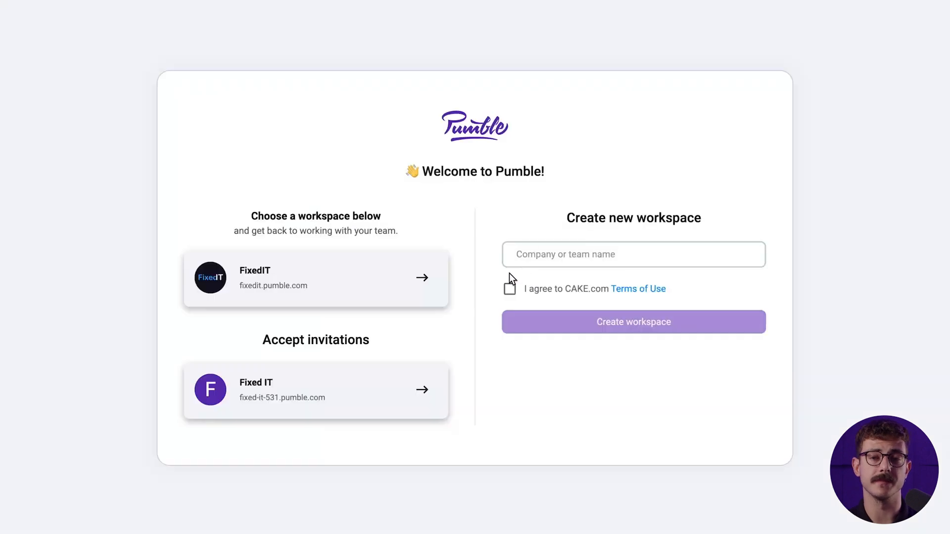
{"action": "left_click", "coordinate": [421, 278]}
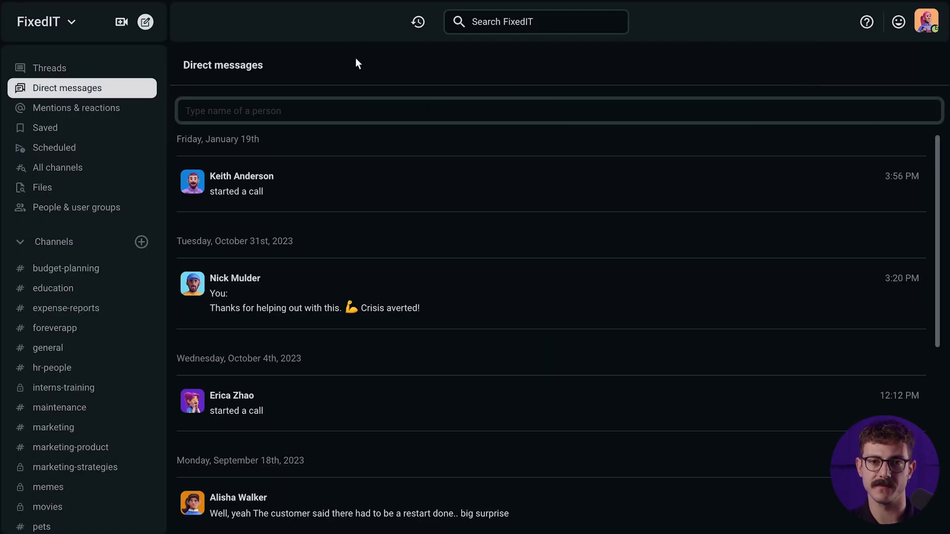
{"action": "left_click", "coordinate": [41, 21]}
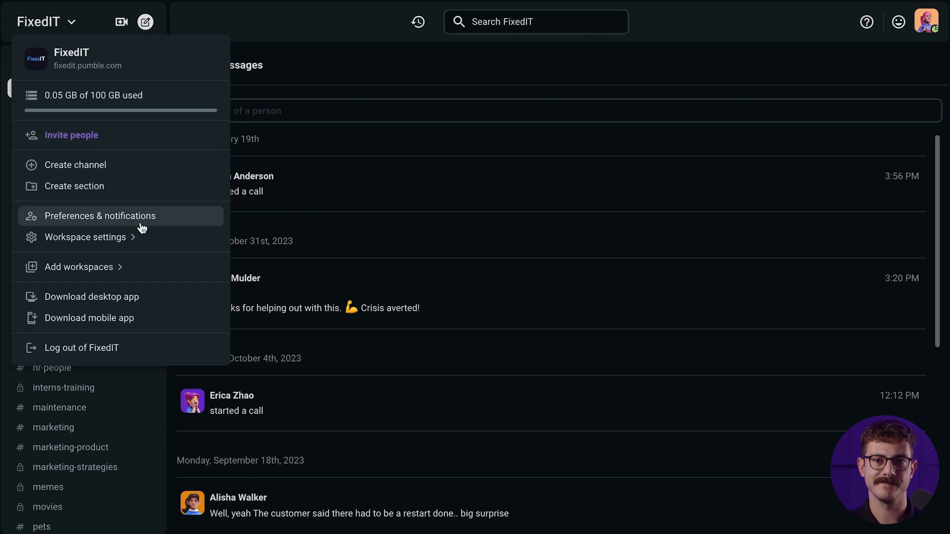
- Start adding a SAML2 SSO configuration under Workspace settings > Authentication
{"action": "left_click", "coordinate": [86, 236]}
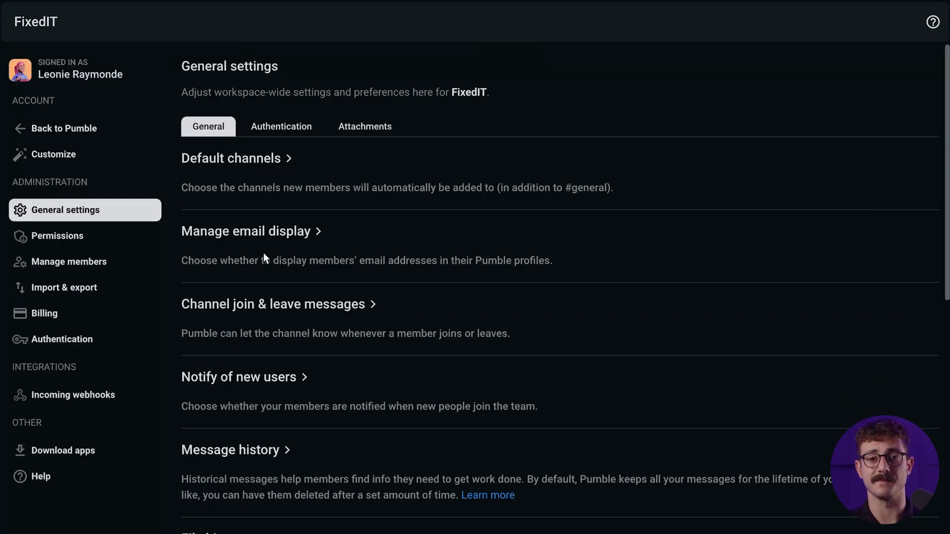
{"action": "left_click", "coordinate": [280, 126]}
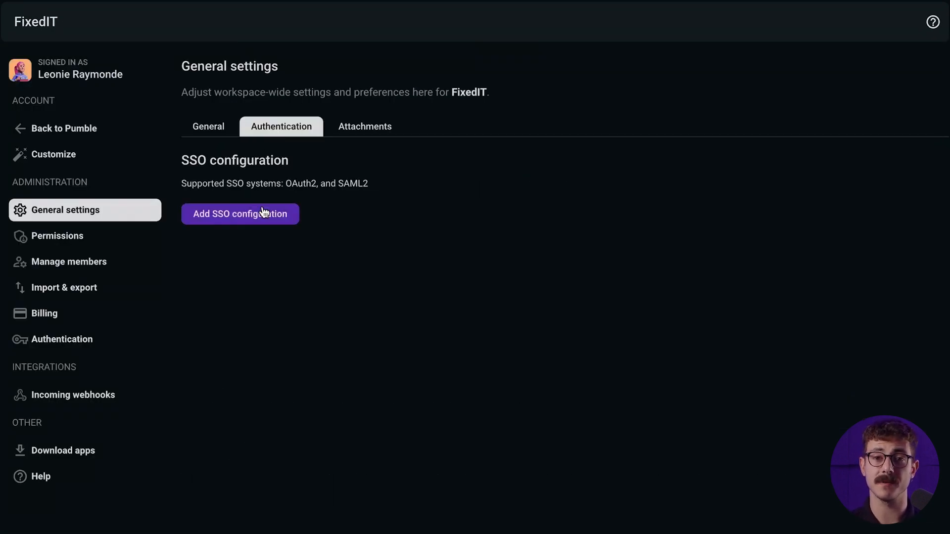
{"action": "left_click", "coordinate": [239, 214]}
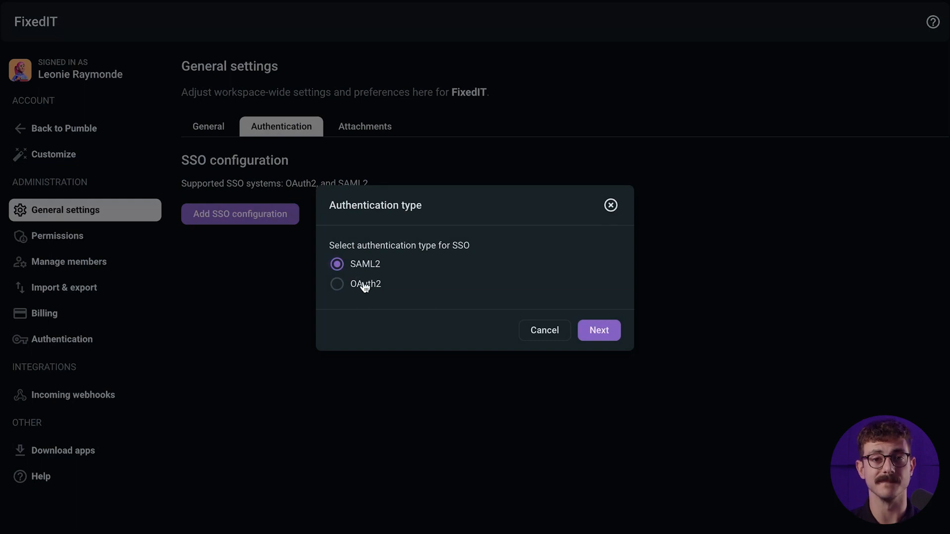
{"action": "left_click", "coordinate": [597, 330]}
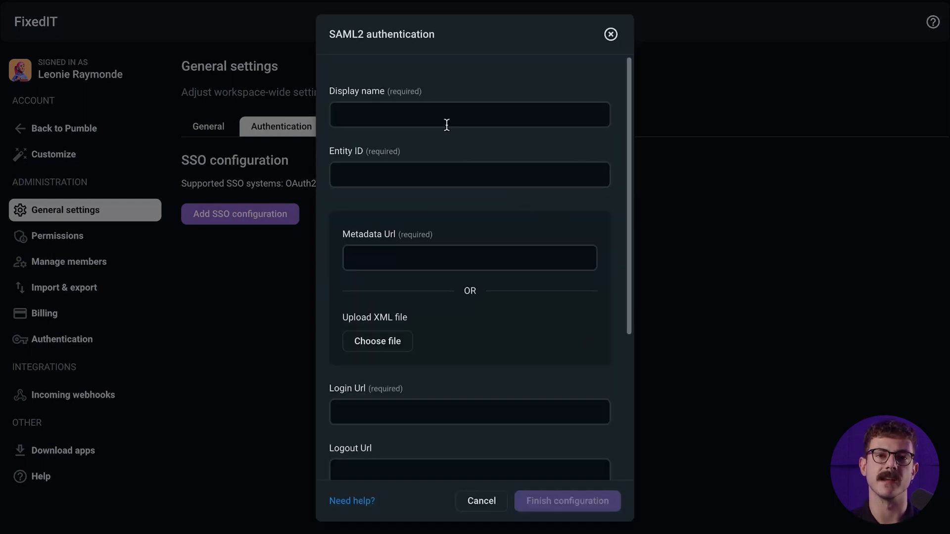
{"action": "type", "text": "Fixed"}
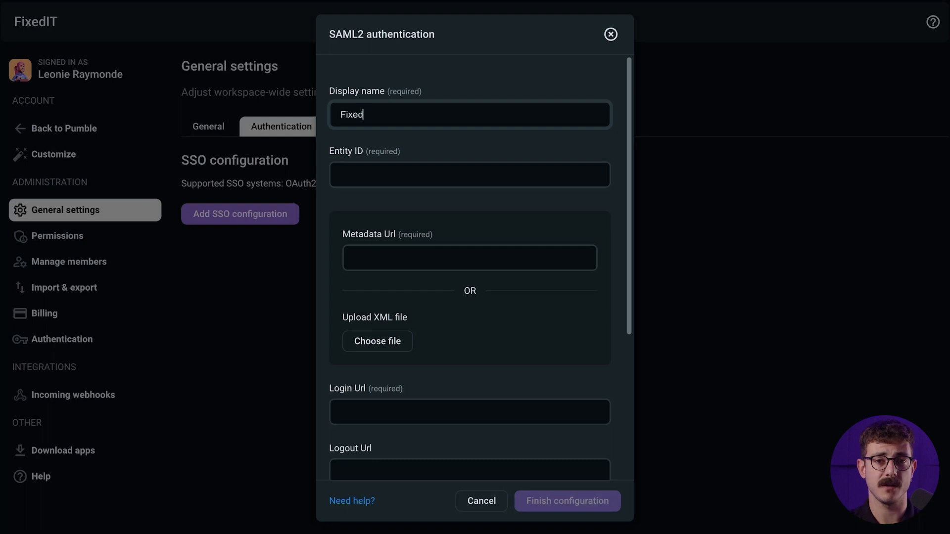
{"action": "type", "text": "https://fixed.it/"}
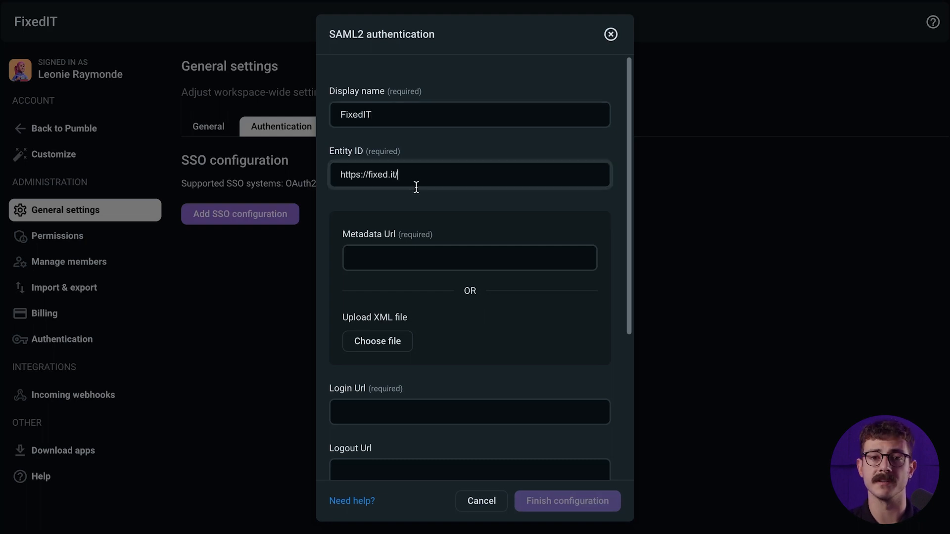
{"action": "type", "text": "log"}
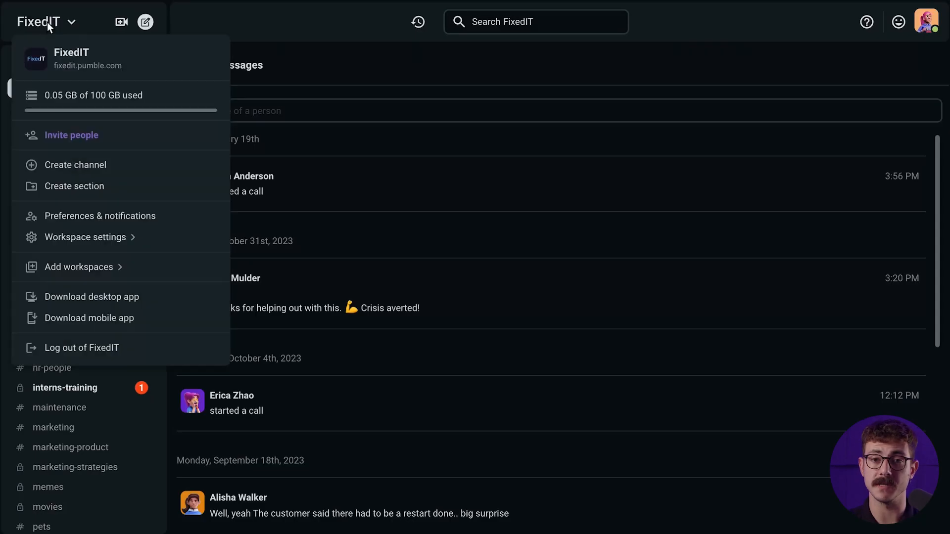
- Let members override message-history retention, acknowledge the deletion warning and save
{"action": "left_click", "coordinate": [84, 237]}
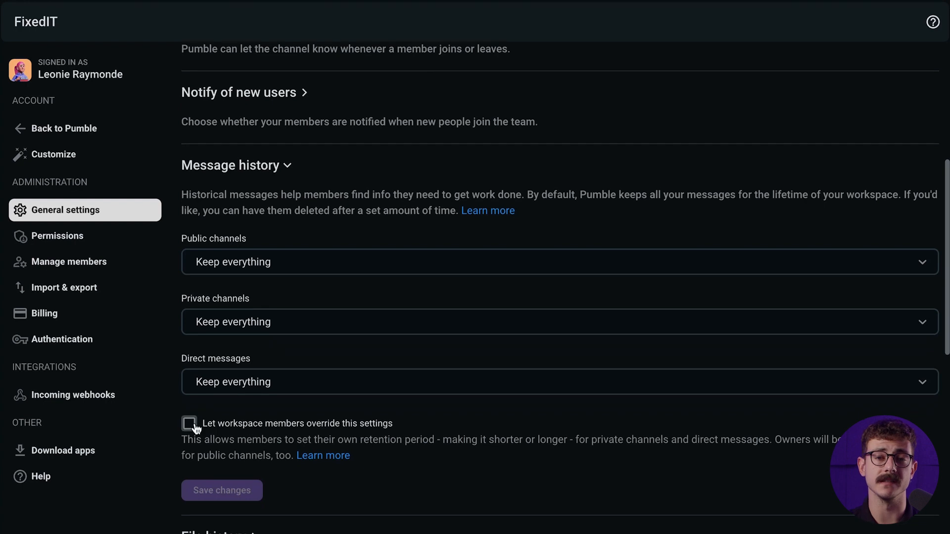
{"action": "left_click", "coordinate": [189, 423]}
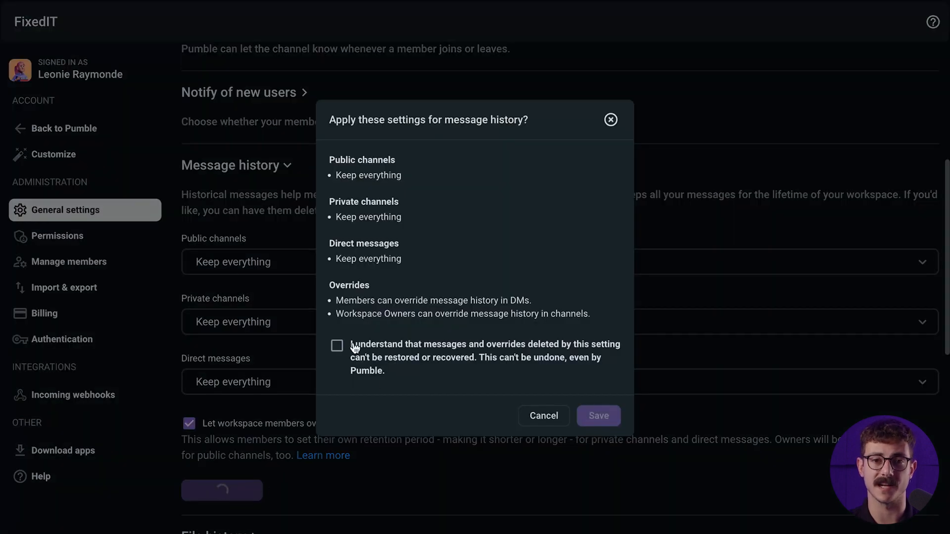
{"action": "left_click", "coordinate": [337, 345]}
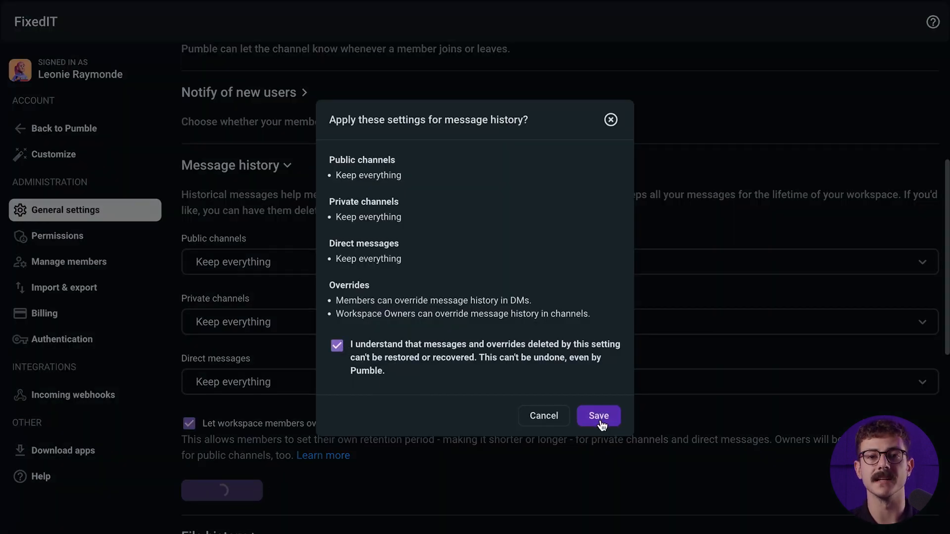
{"action": "left_click", "coordinate": [598, 415]}
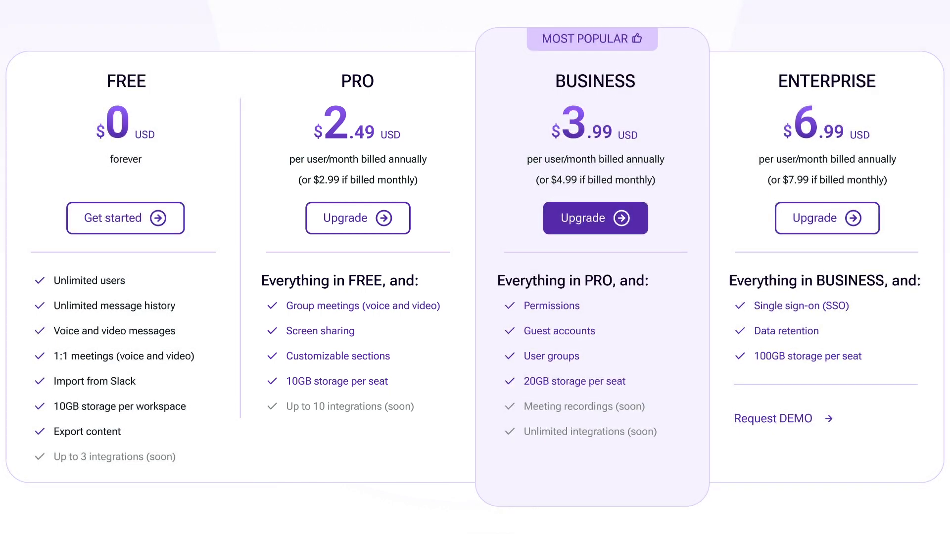
- Browse the PRO, BUSINESS and ENTERPRISE plan feature highlights on the pricing page
{"action": "left_click", "coordinate": [357, 217]}
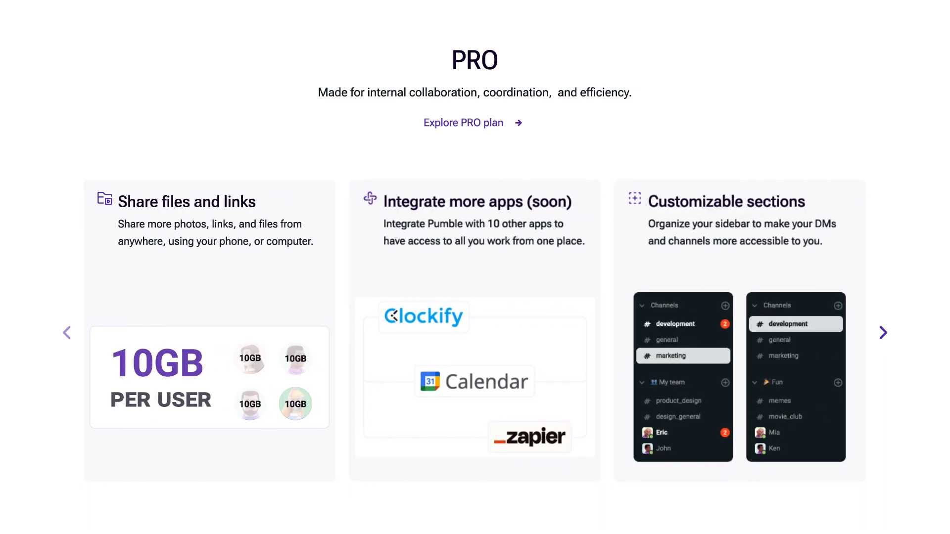
{"action": "left_click", "coordinate": [882, 332]}
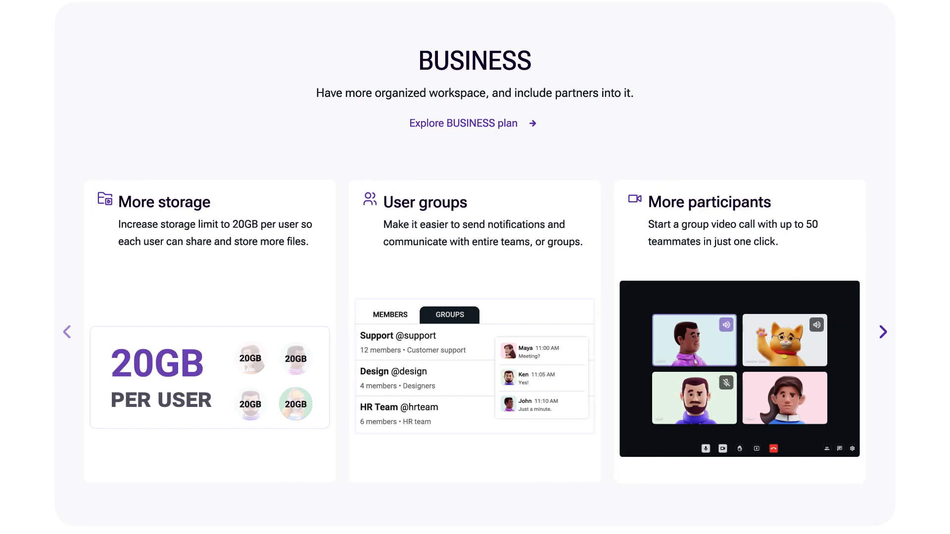
{"action": "left_click", "coordinate": [881, 339]}
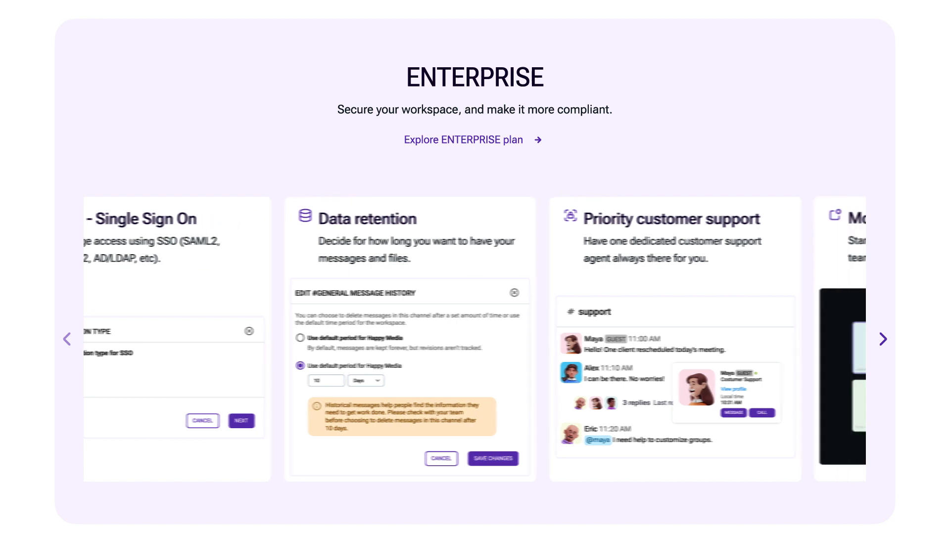
{"action": "left_click", "coordinate": [882, 340]}
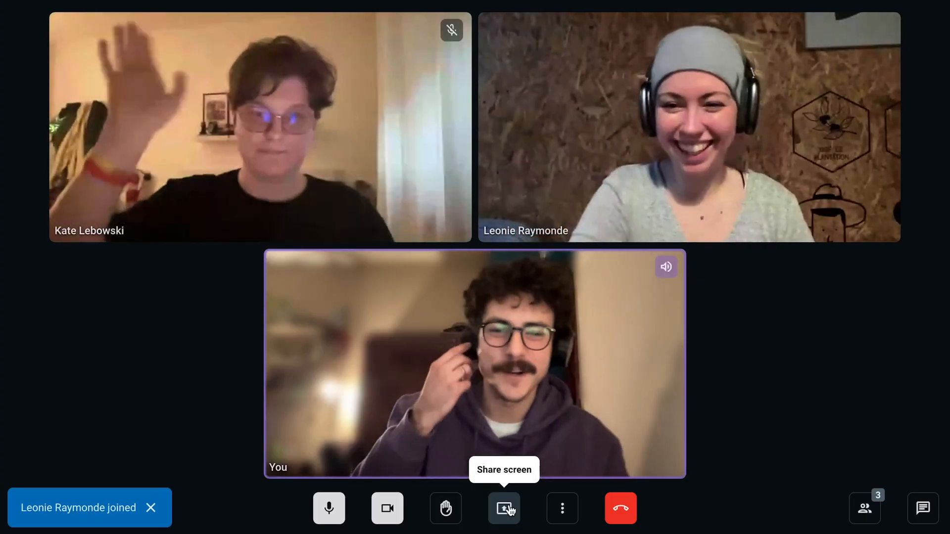
- Preview screen sharing with a chosen window in the call, then return to FixedIT direct messages
{"action": "left_click", "coordinate": [504, 508]}
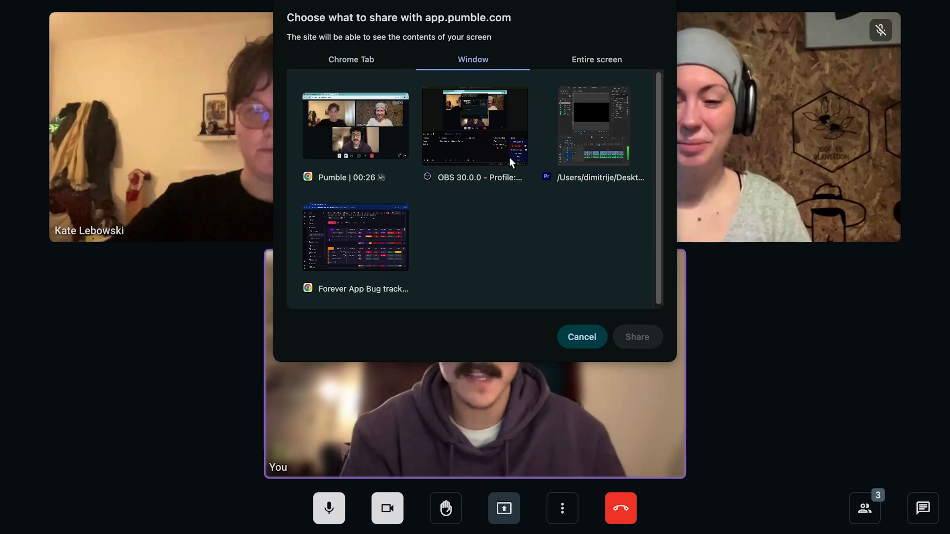
{"action": "left_click", "coordinate": [356, 236]}
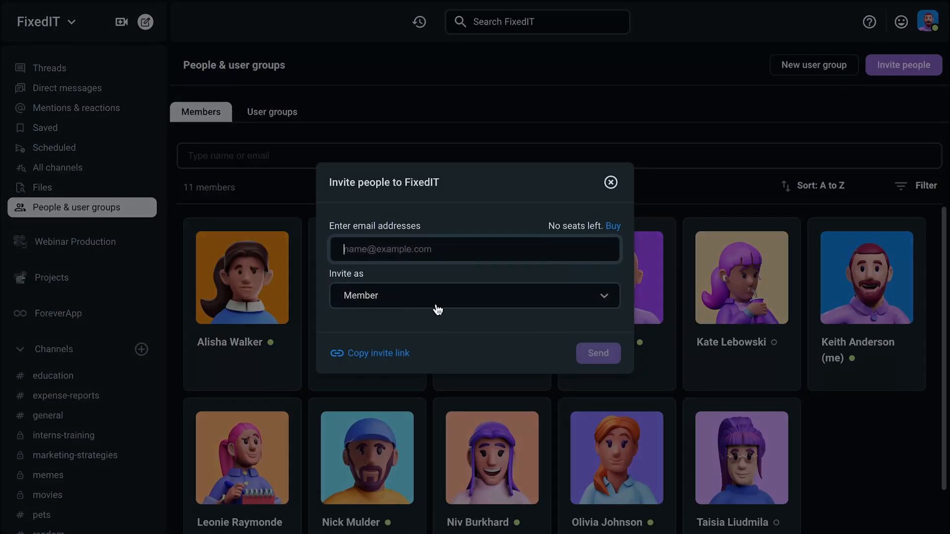
{"action": "left_click", "coordinate": [67, 88]}
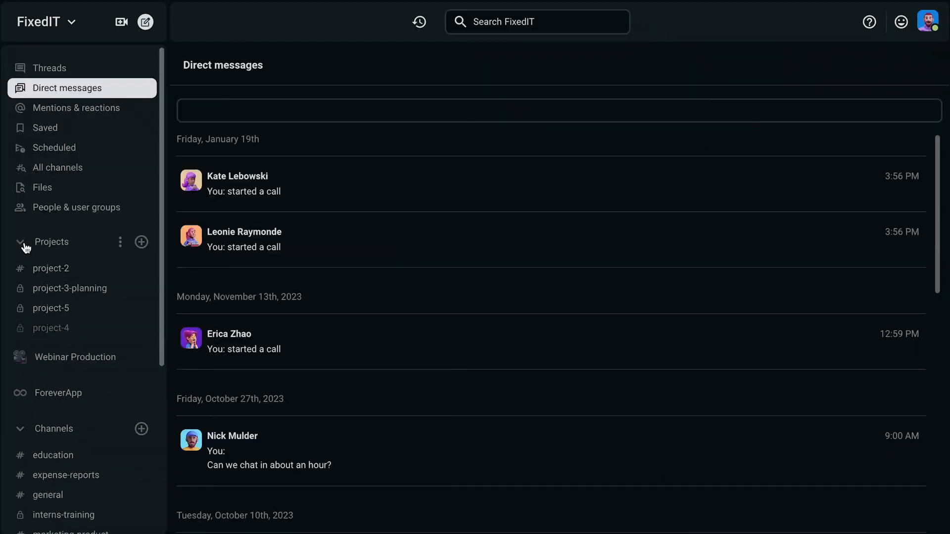